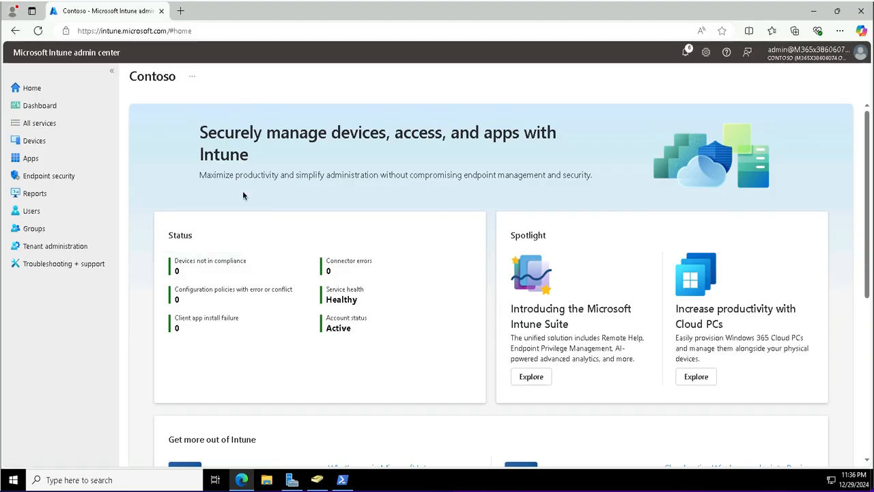
{"action": "mouse_move", "coordinate": [49, 174]}
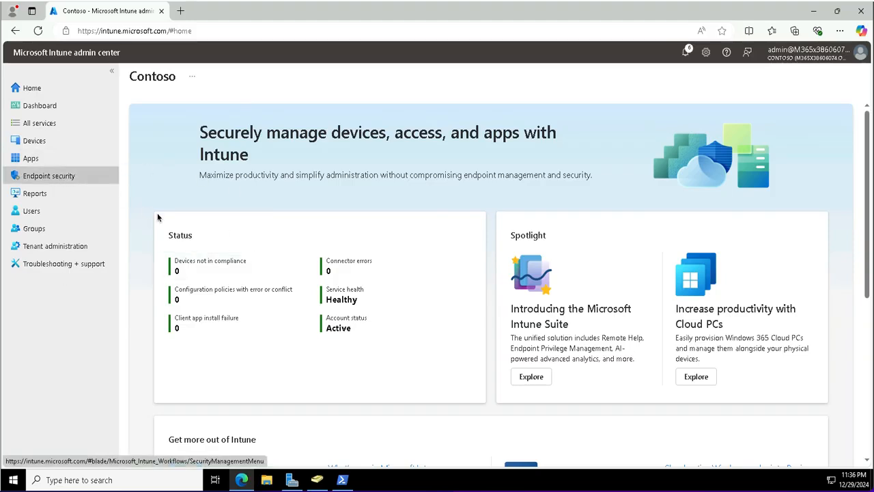
- Navigate to Endpoint security and show the Disk encryption policy list
{"action": "left_click", "coordinate": [49, 175]}
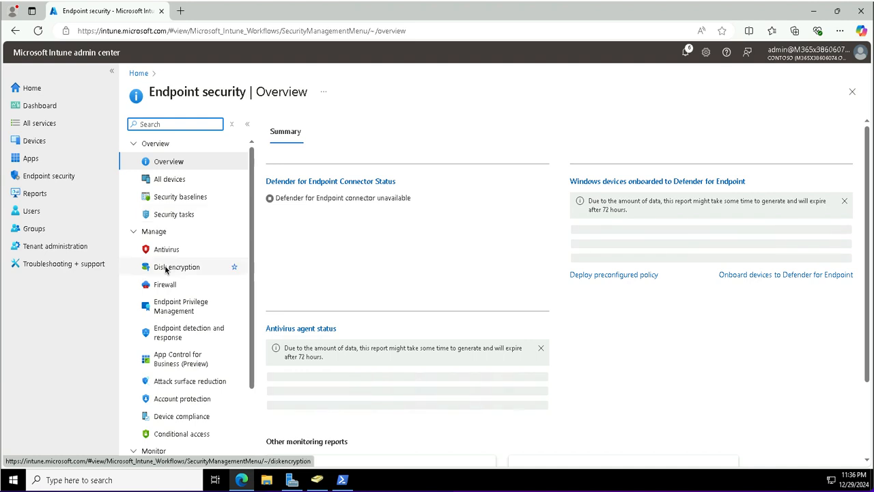
{"action": "left_click", "coordinate": [177, 267]}
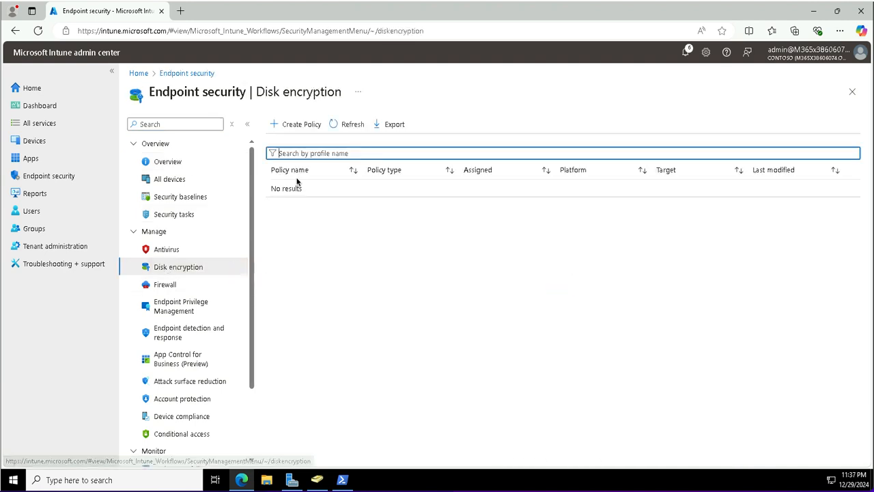
- Start a new disk encryption policy with Windows platform and the BitLocker profile
{"action": "left_click", "coordinate": [300, 123]}
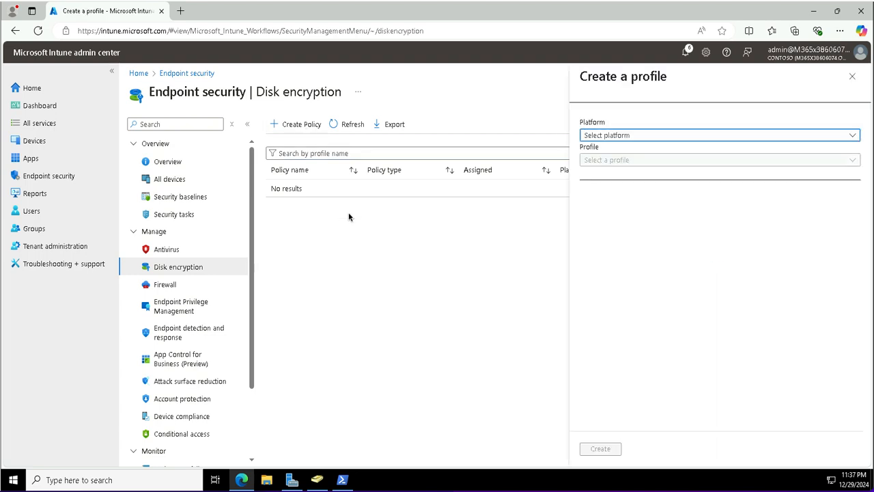
{"action": "mouse_move", "coordinate": [642, 141]}
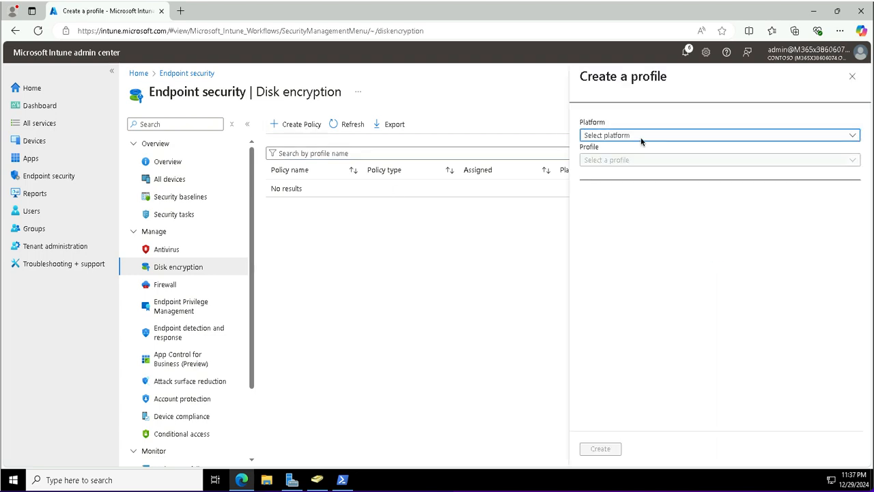
{"action": "left_click", "coordinate": [717, 135]}
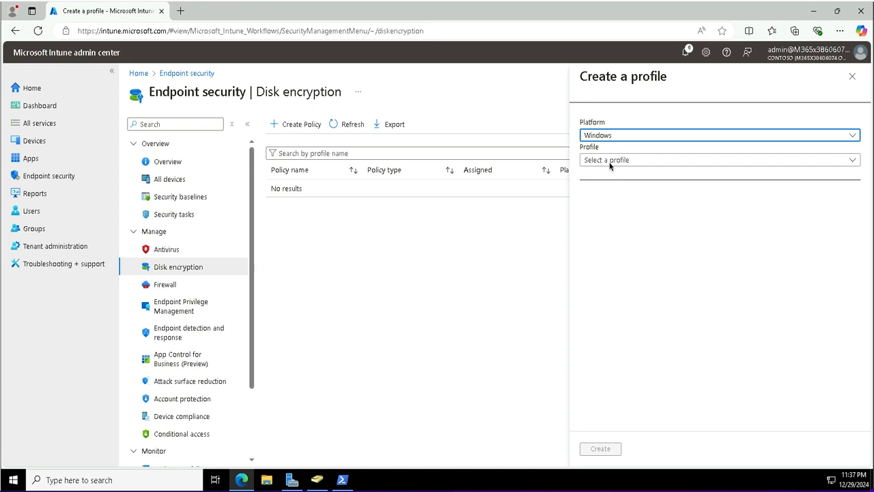
{"action": "left_click", "coordinate": [717, 160]}
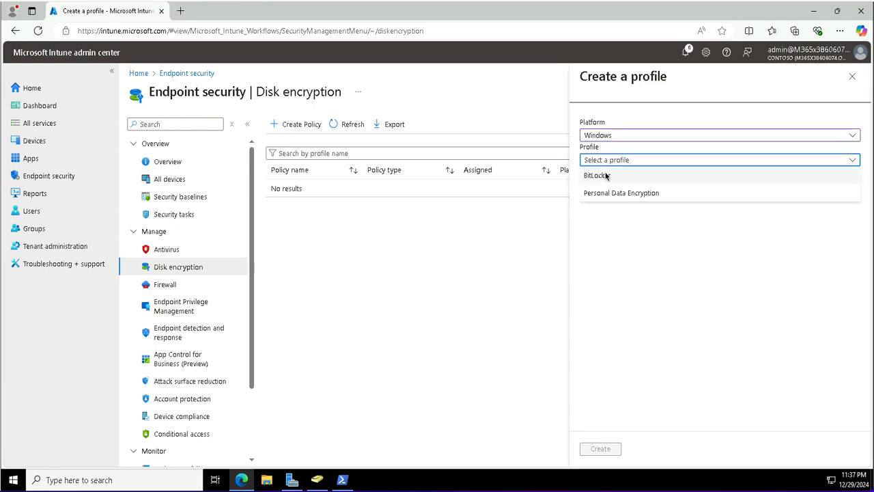
{"action": "left_click", "coordinate": [596, 175]}
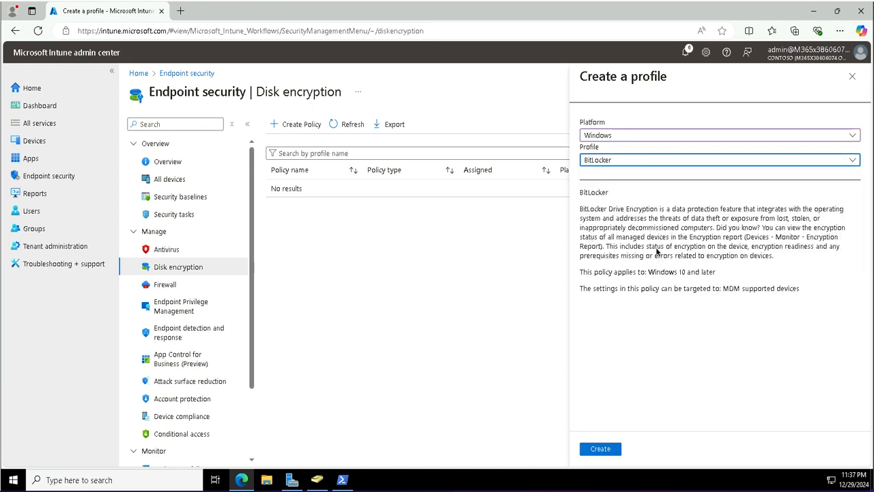
{"action": "mouse_move", "coordinate": [660, 327]}
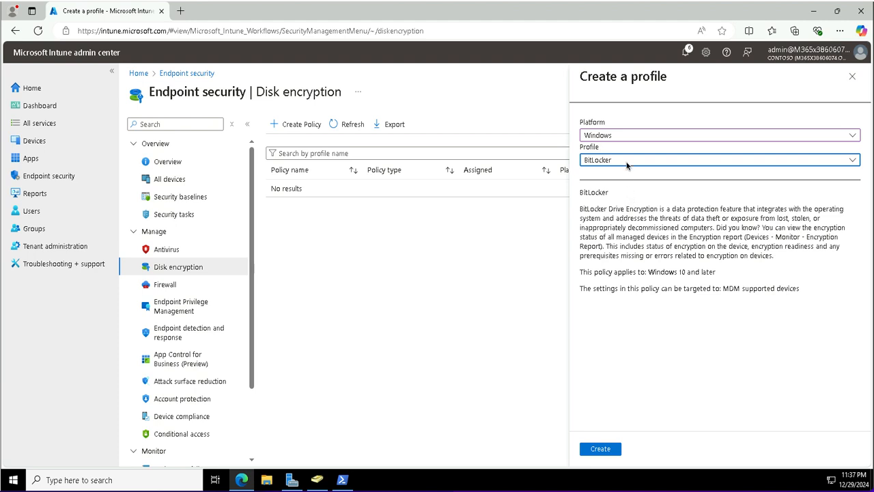
- Try the Personal Data Encryption profile, then switch the profile back to BitLocker
{"action": "left_click", "coordinate": [718, 160]}
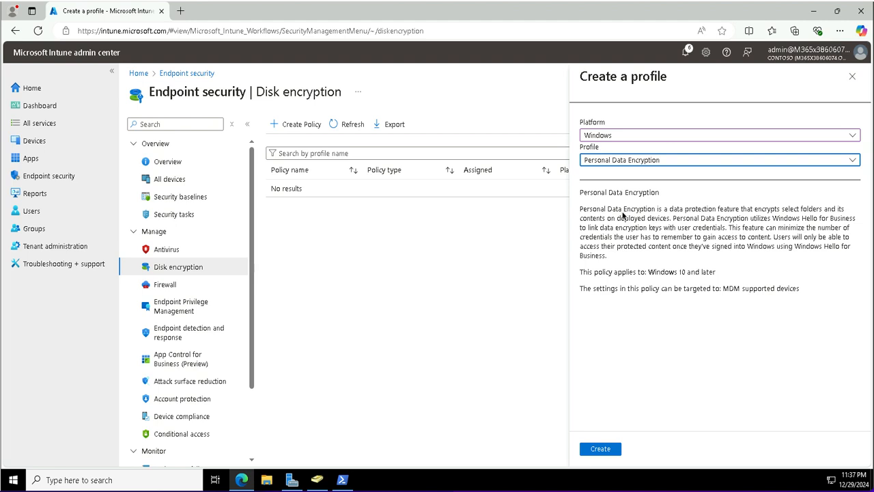
{"action": "mouse_move", "coordinate": [645, 339]}
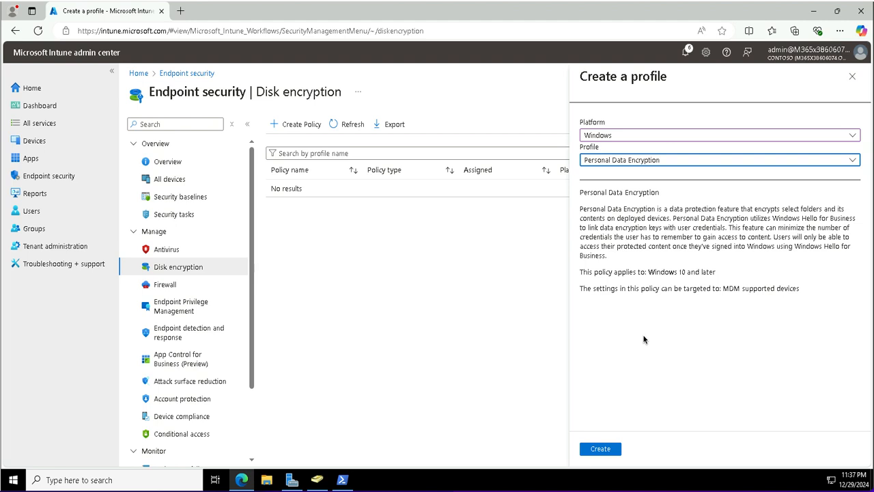
{"action": "mouse_move", "coordinate": [639, 270]}
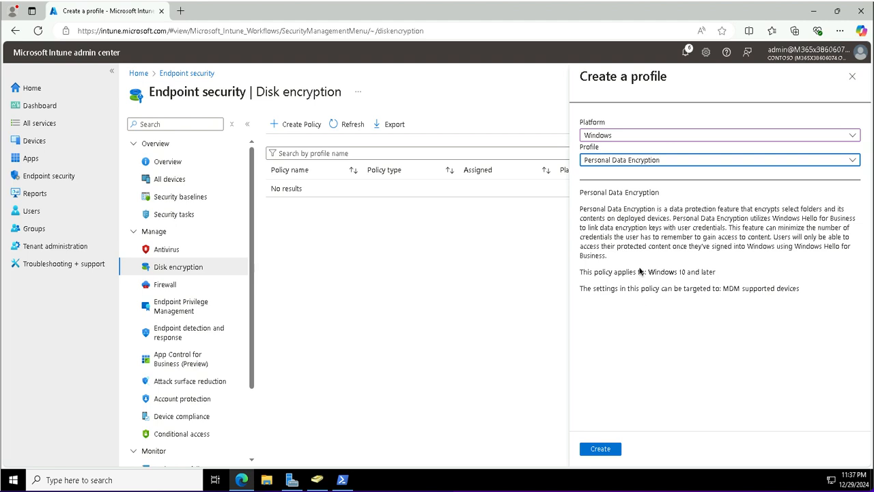
{"action": "left_click", "coordinate": [719, 158]}
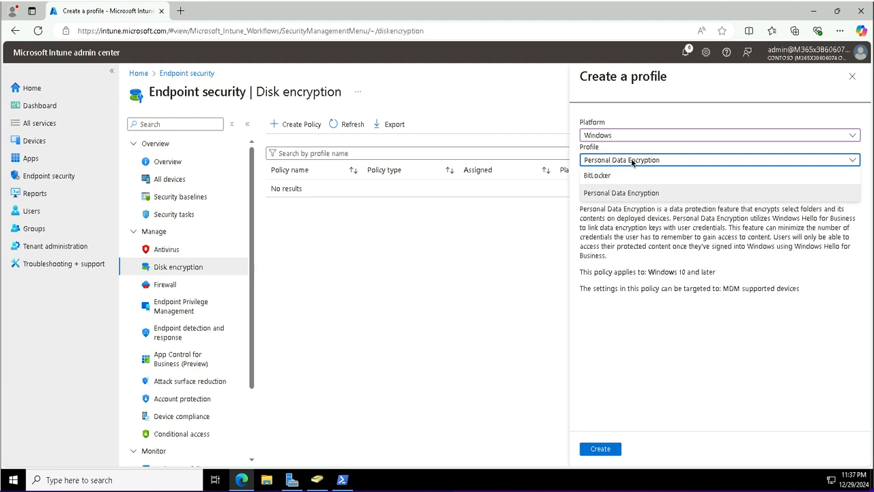
{"action": "mouse_move", "coordinate": [629, 192]}
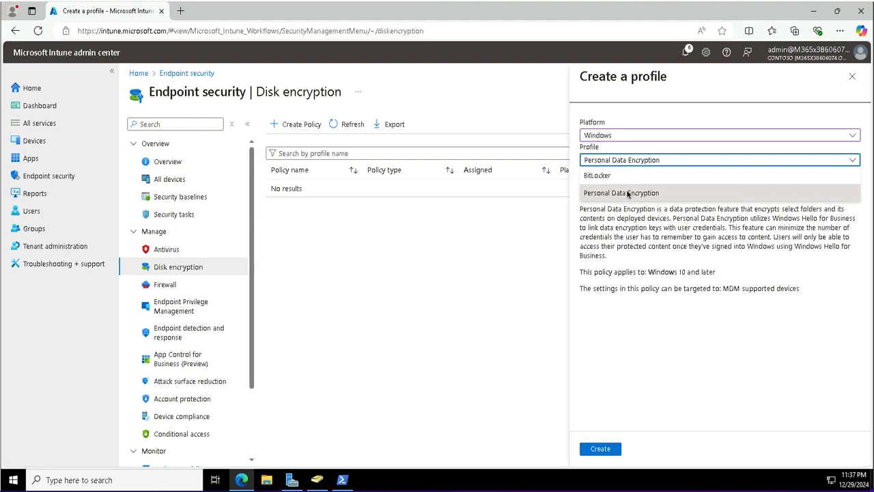
{"action": "mouse_move", "coordinate": [620, 174]}
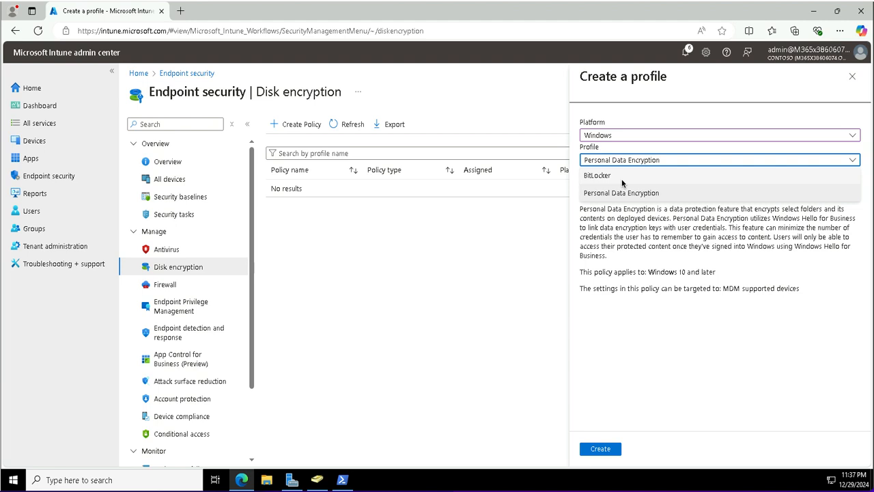
{"action": "left_click", "coordinate": [597, 175]}
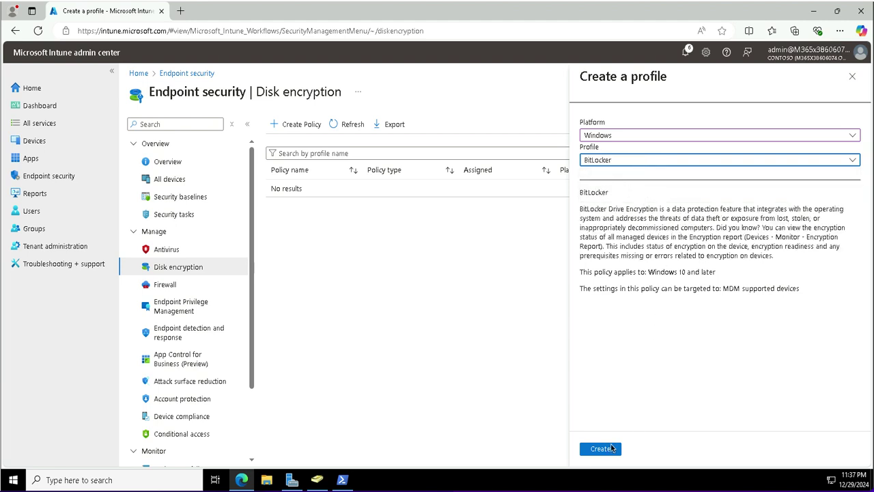
{"action": "mouse_move", "coordinate": [601, 448]}
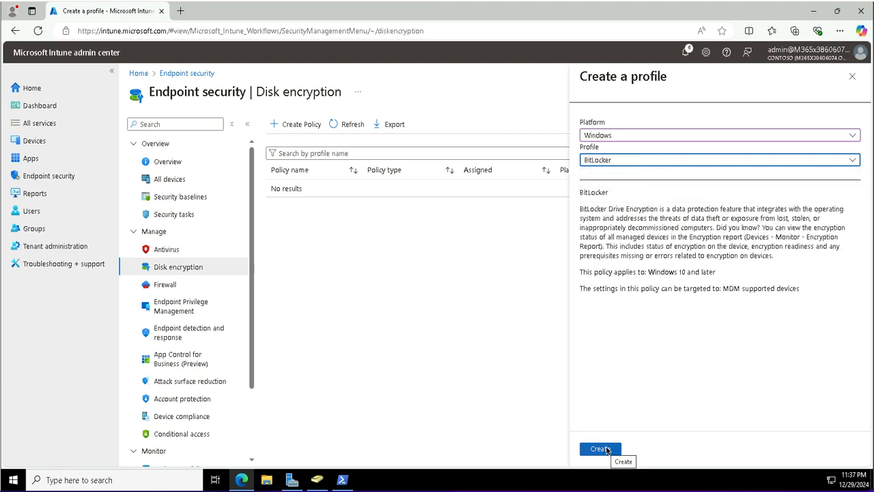
- Create the profile and name it 'Contoso BitLocker' with description 'Enable BitLocker for all devices'
{"action": "left_click", "coordinate": [600, 448]}
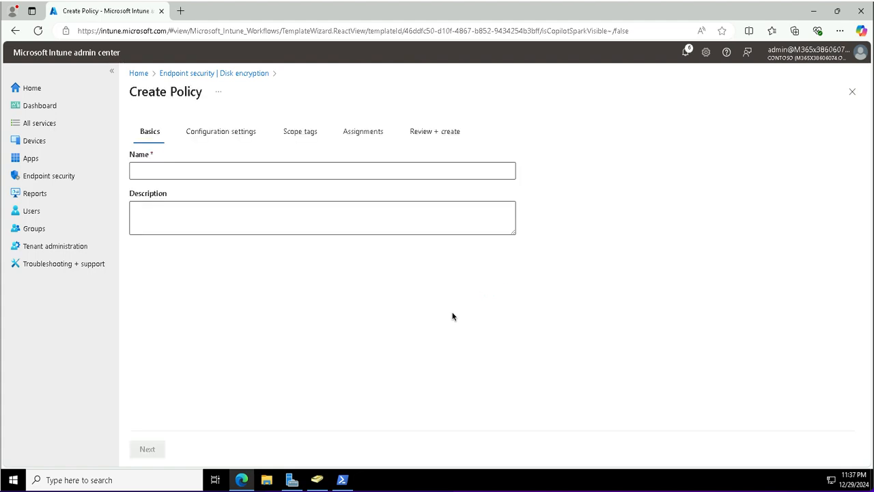
{"action": "left_click", "coordinate": [322, 169]}
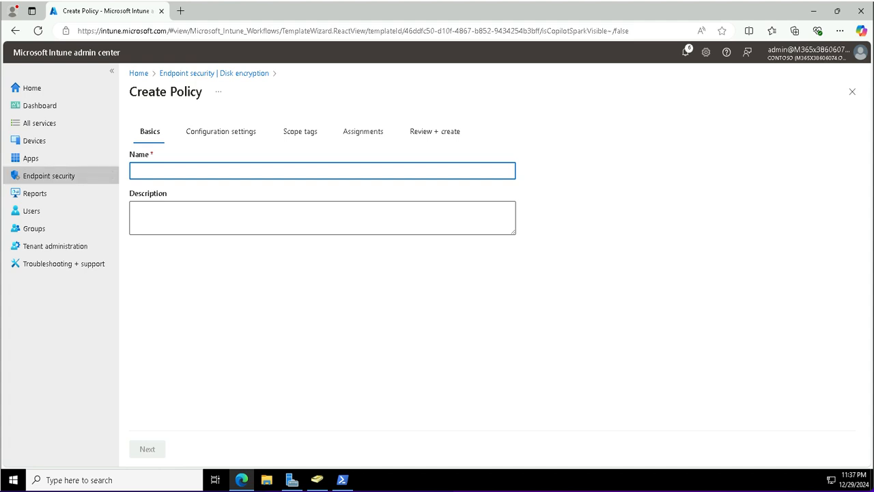
{"action": "mouse_move", "coordinate": [49, 175]}
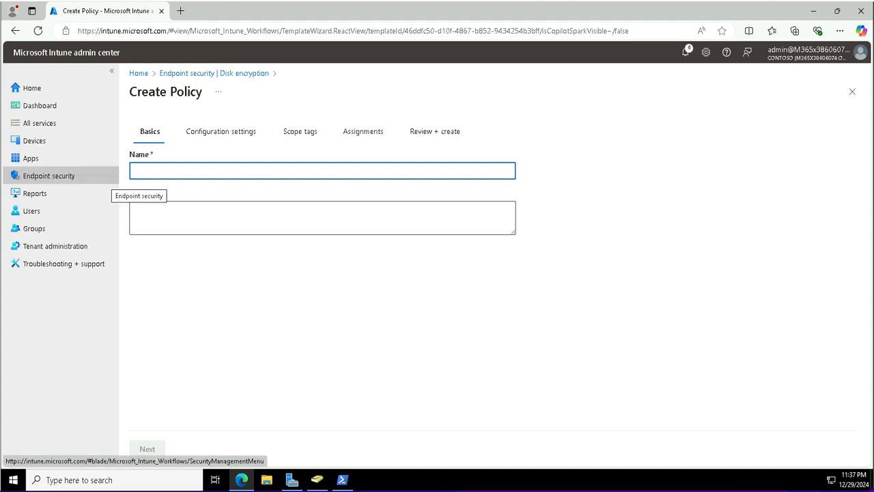
{"action": "type", "text": "Contoso BitLocker"}
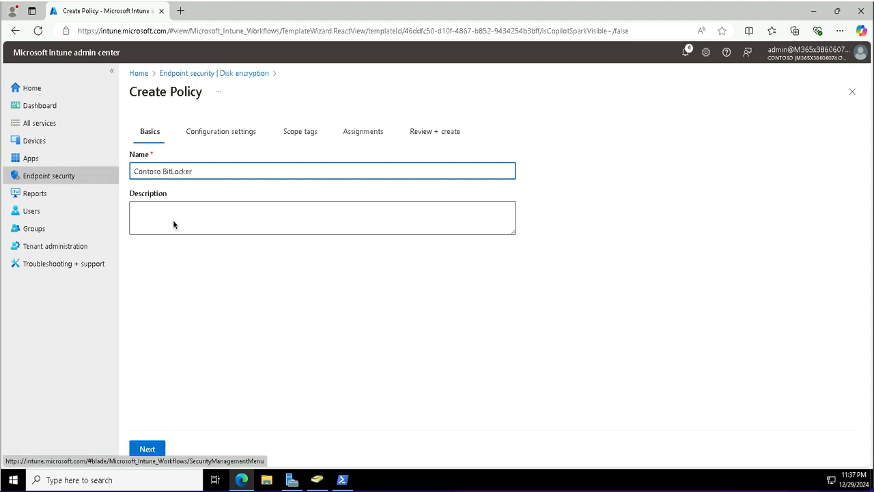
{"action": "left_click", "coordinate": [322, 217]}
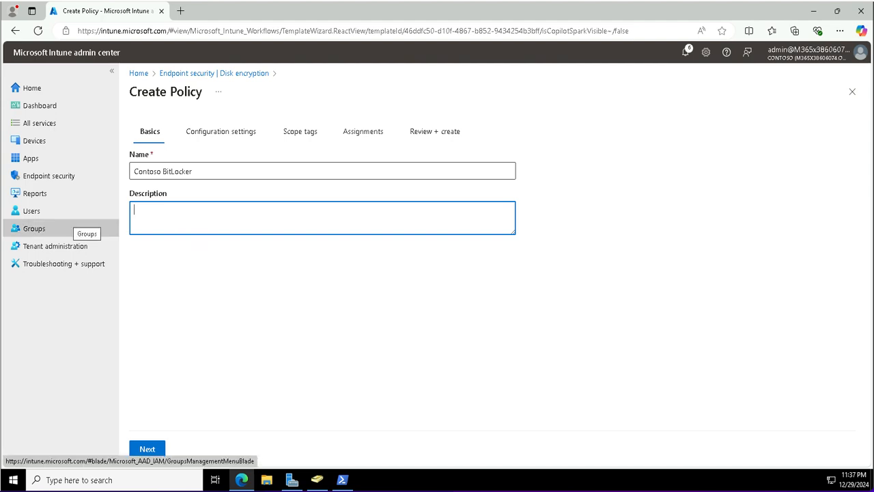
{"action": "type", "text": "Enable Bi"}
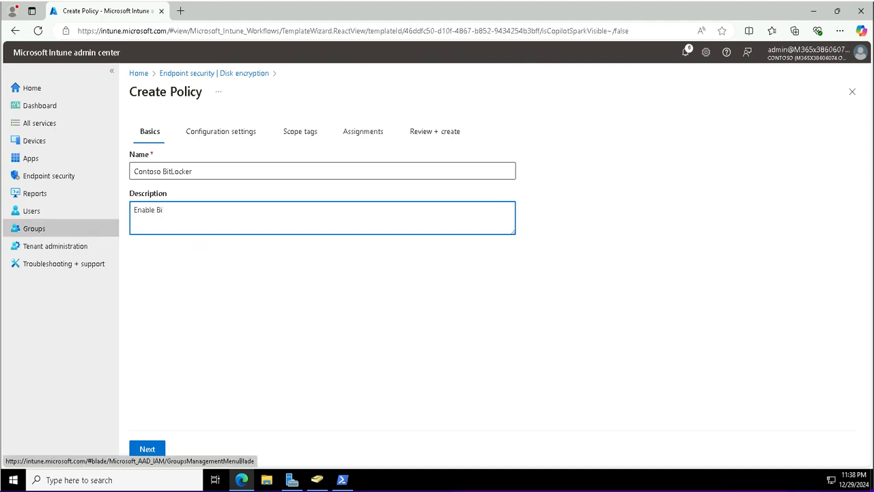
{"action": "type", "text": "tLocker for all devices"}
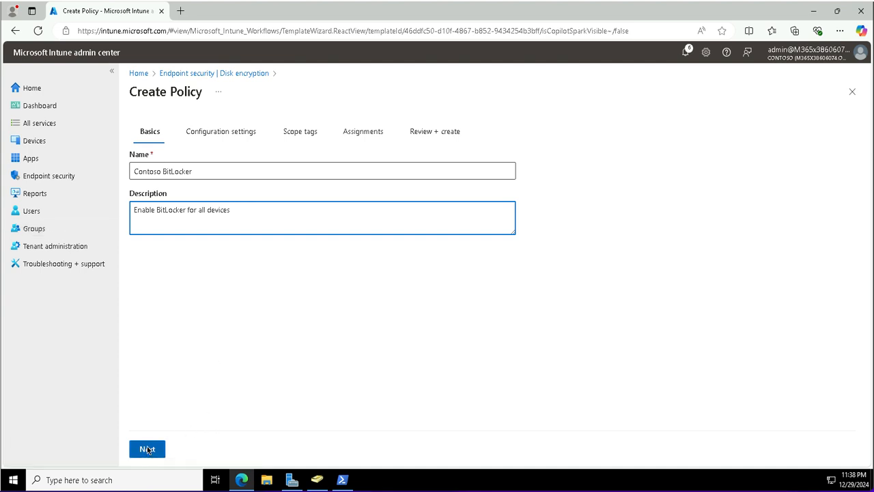
- Continue to Configuration settings and set Require Device Encryption to Enabled
{"action": "left_click", "coordinate": [147, 448]}
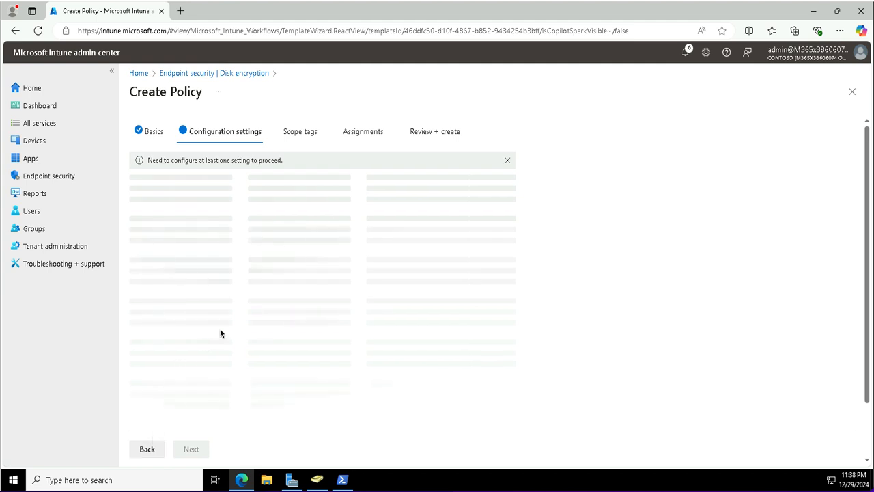
{"action": "mouse_move", "coordinate": [221, 333]}
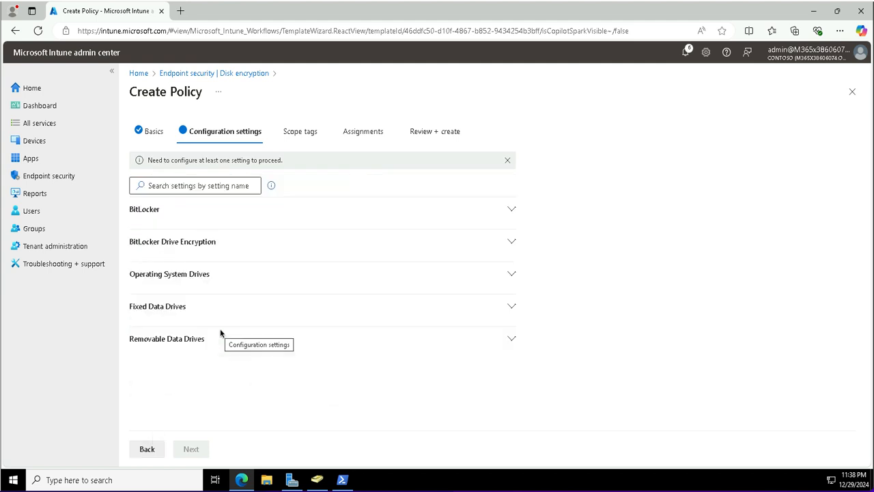
{"action": "left_click", "coordinate": [321, 209]}
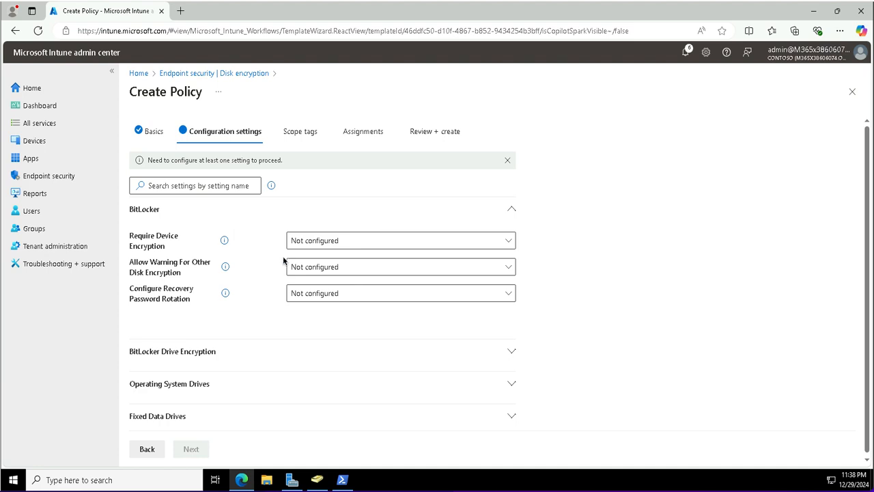
{"action": "left_click", "coordinate": [400, 240]}
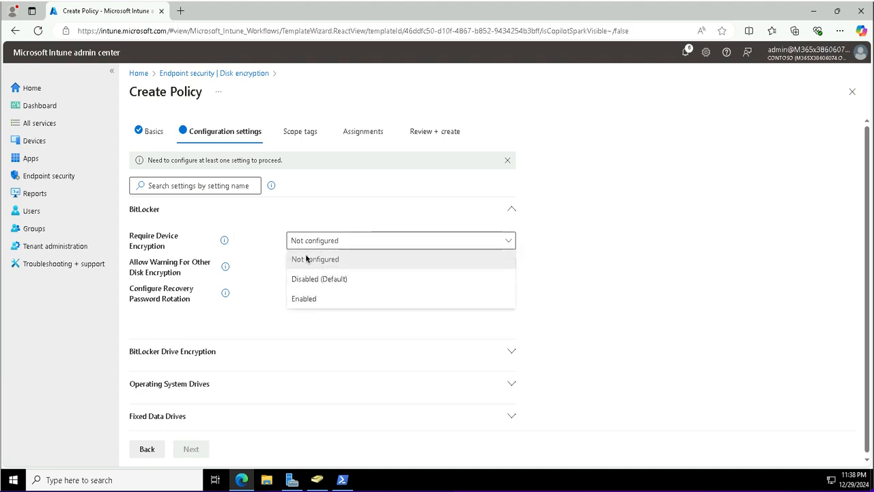
{"action": "left_click", "coordinate": [303, 298]}
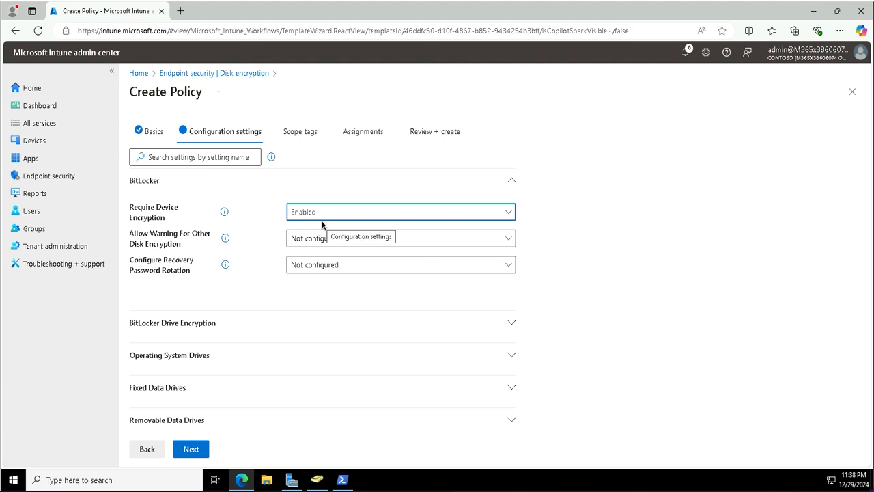
{"action": "mouse_move", "coordinate": [288, 238]}
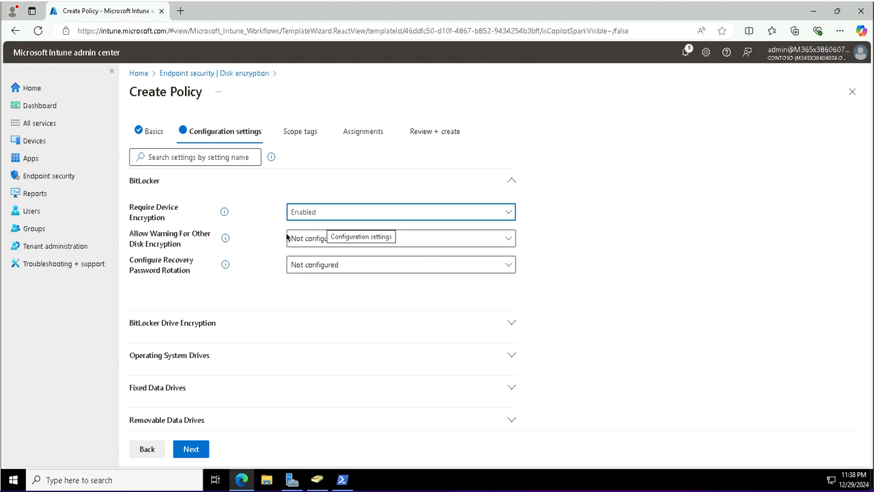
{"action": "mouse_move", "coordinate": [293, 311]}
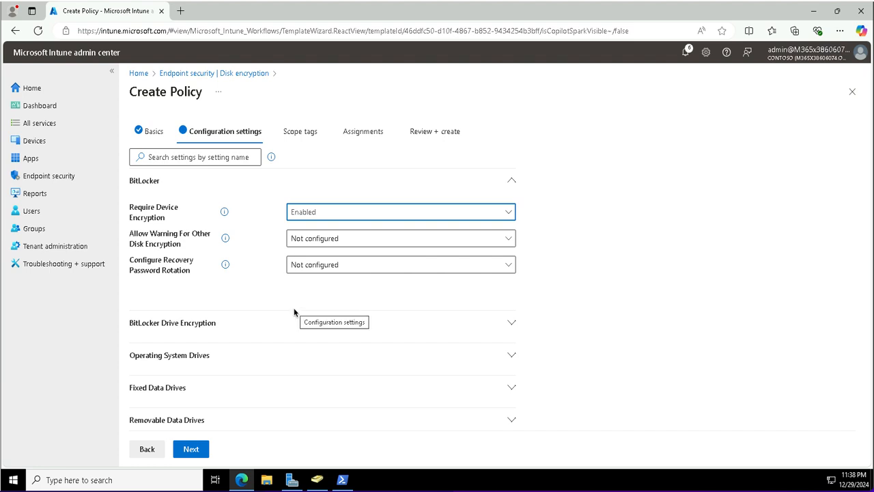
{"action": "mouse_move", "coordinate": [306, 314]}
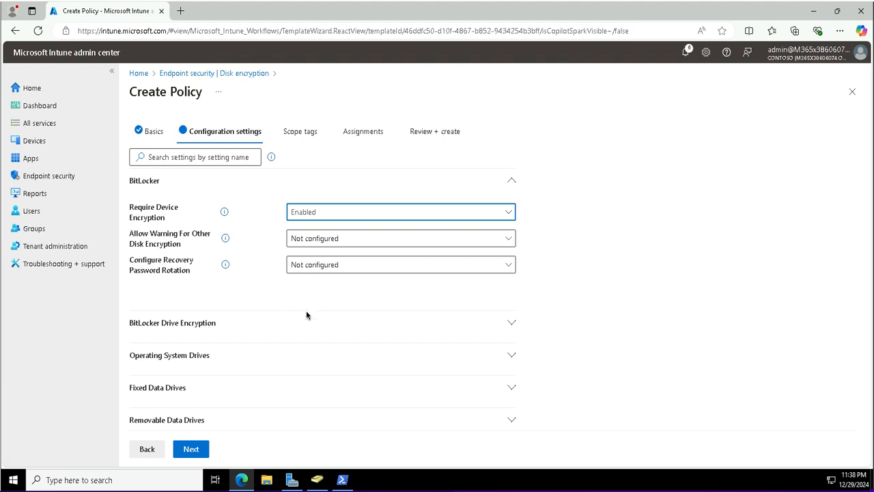
{"action": "mouse_move", "coordinate": [279, 351]}
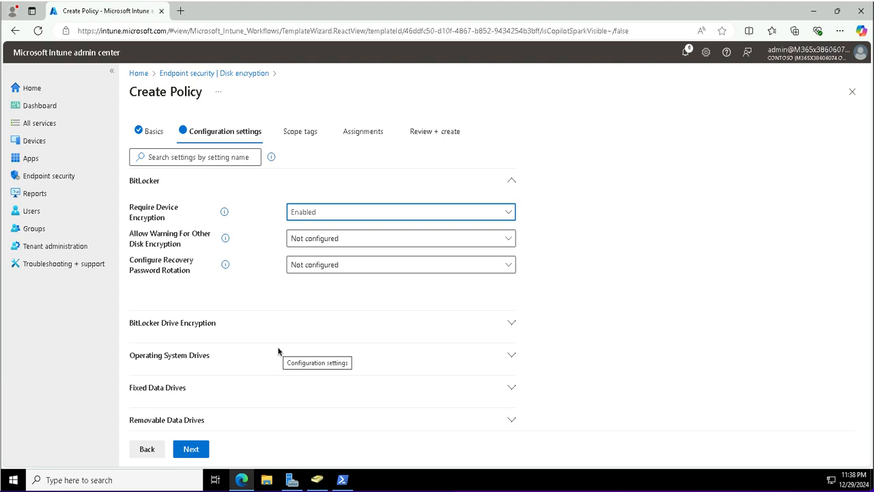
{"action": "mouse_move", "coordinate": [267, 377]}
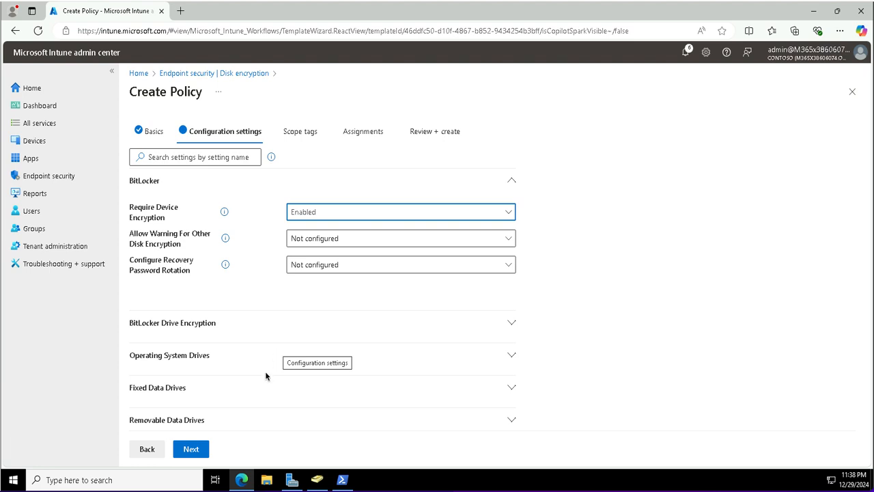
{"action": "mouse_move", "coordinate": [250, 360]}
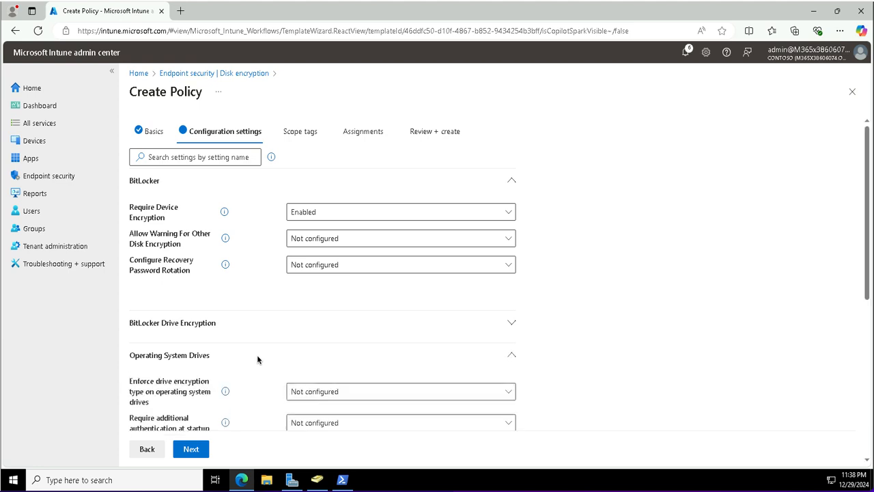
- Enable enforcing drive encryption type on OS drives, letting the user choose the encryption type
{"action": "scroll", "scroll_direction": "down", "scroll_amount": 3}
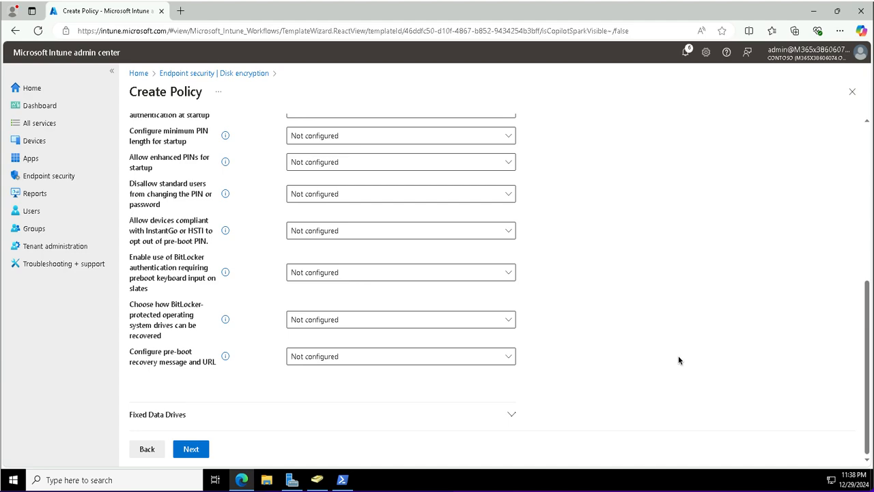
{"action": "scroll", "scroll_direction": "up", "scroll_amount": 3}
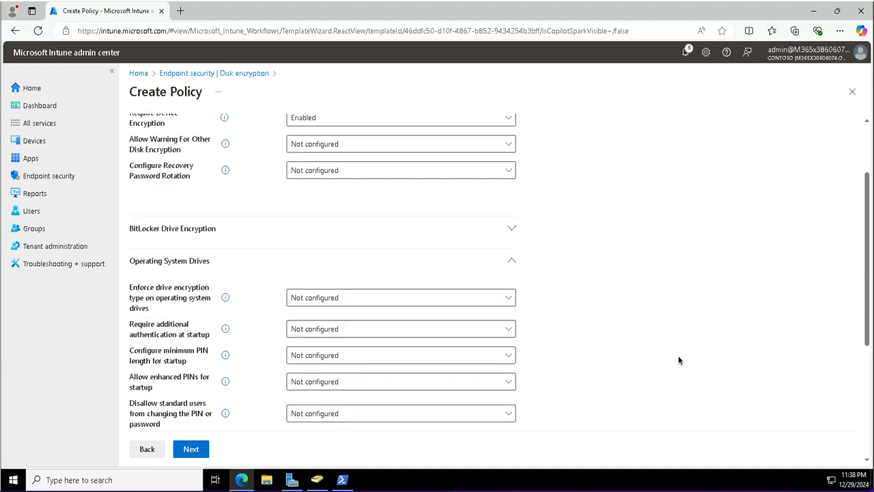
{"action": "scroll", "scroll_direction": "down", "scroll_amount": 3}
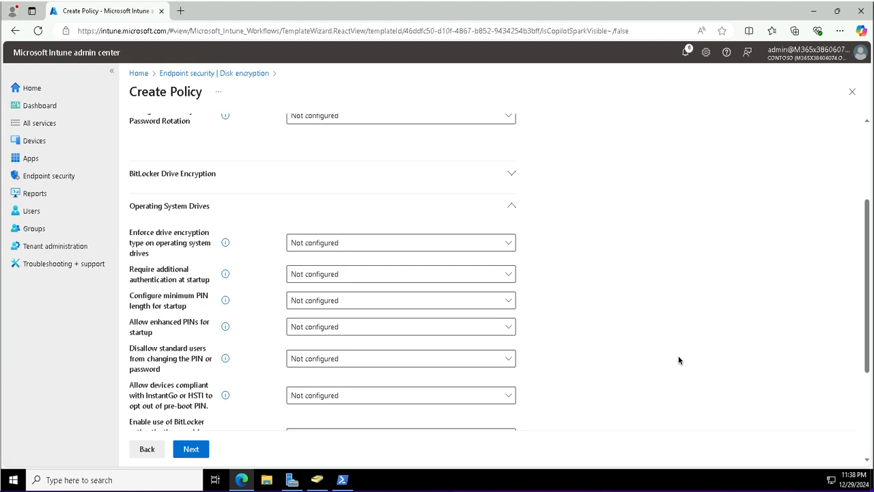
{"action": "scroll", "scroll_direction": "down", "scroll_amount": 3}
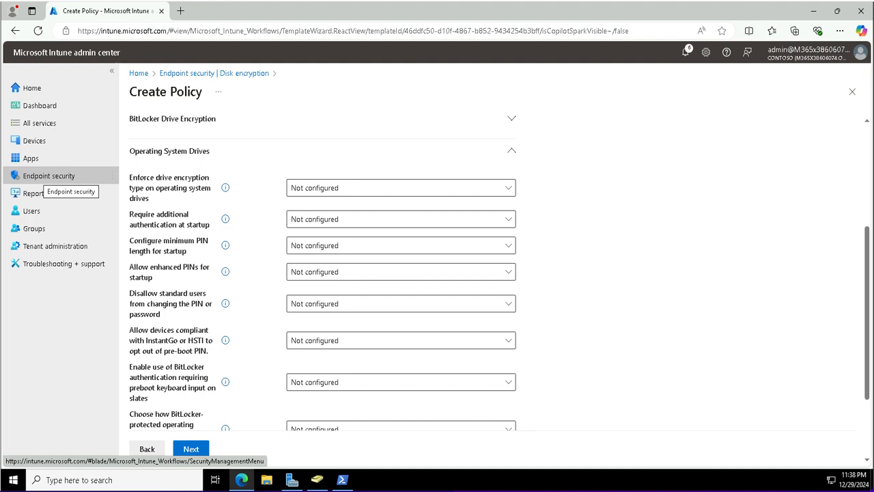
{"action": "mouse_move", "coordinate": [169, 179]}
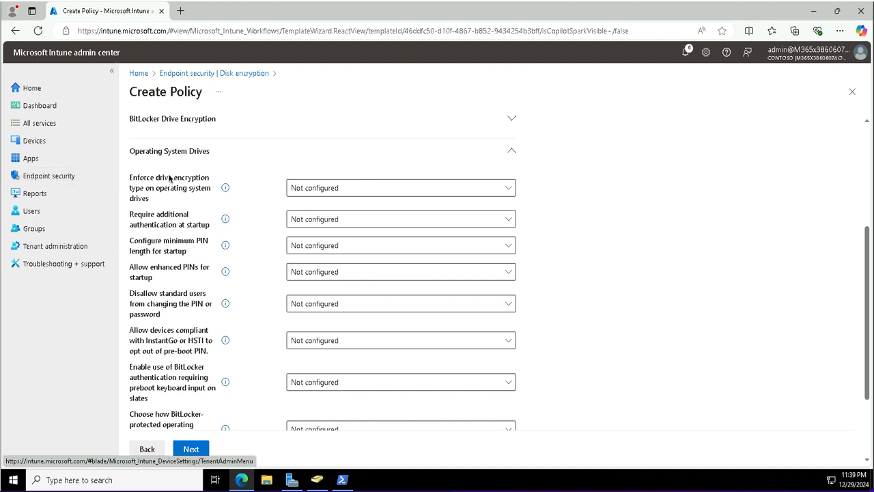
{"action": "mouse_move", "coordinate": [219, 197]}
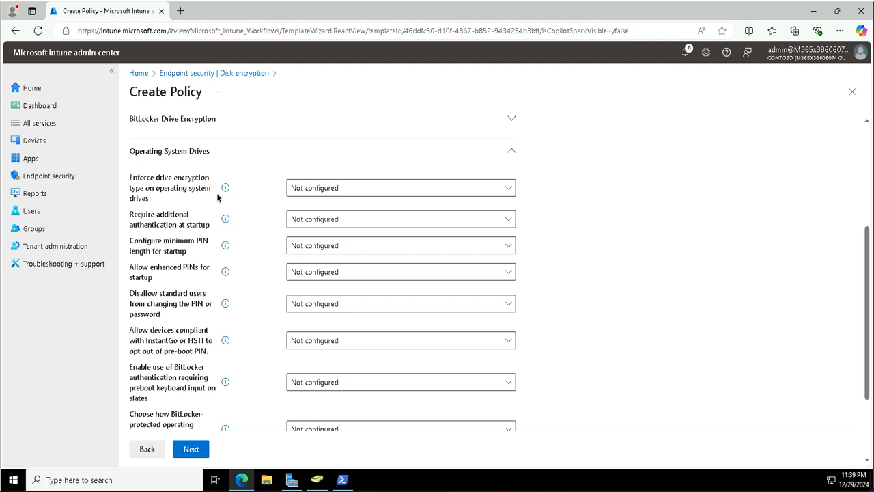
{"action": "left_click", "coordinate": [399, 188]}
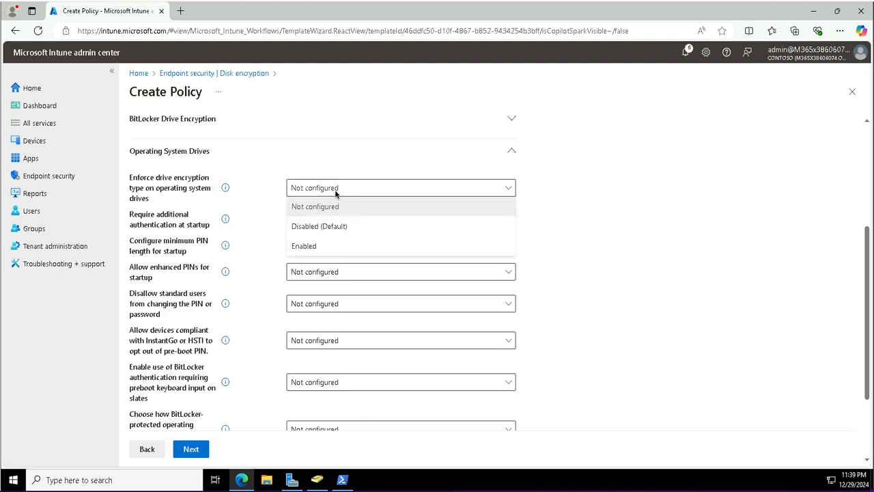
{"action": "left_click", "coordinate": [303, 246]}
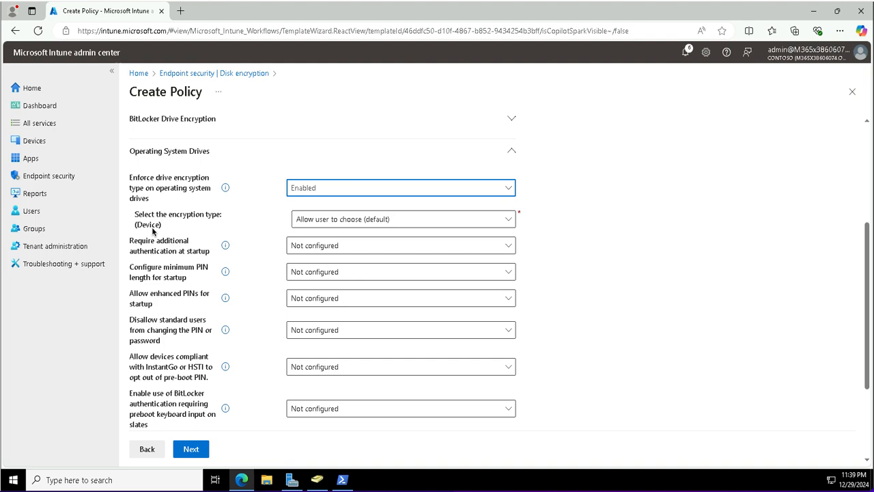
{"action": "mouse_move", "coordinate": [177, 218]}
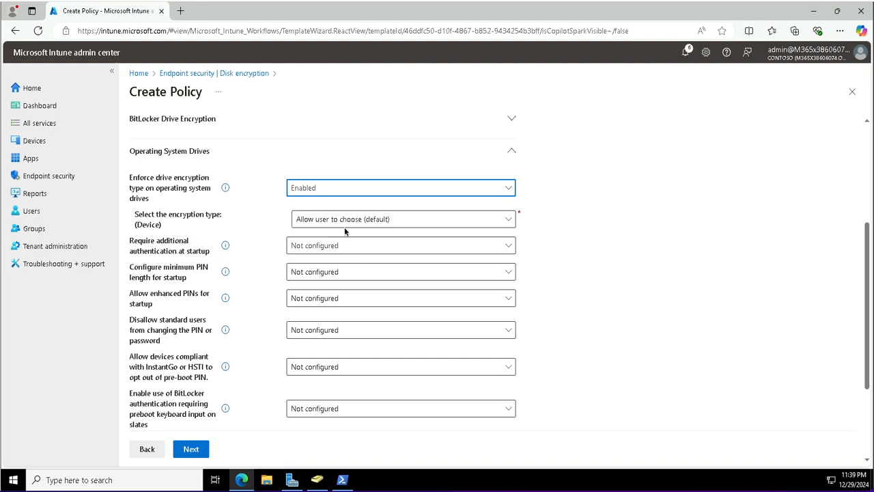
{"action": "left_click", "coordinate": [401, 219]}
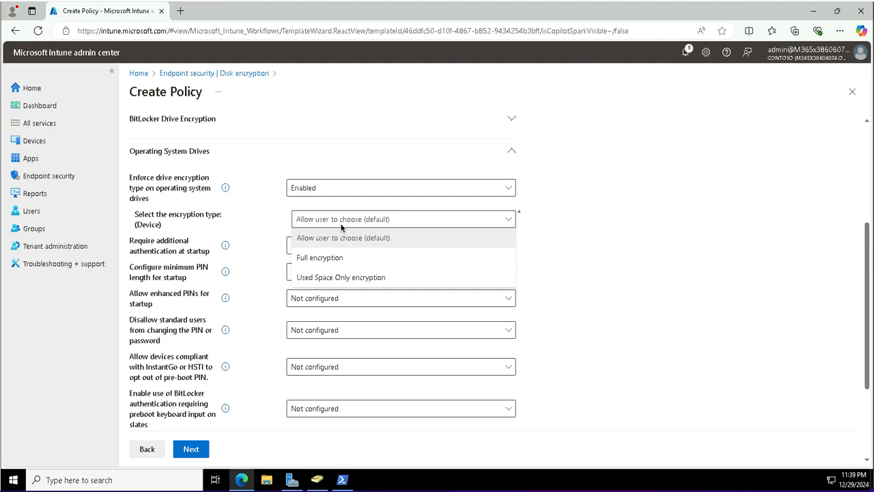
{"action": "left_click", "coordinate": [344, 238]}
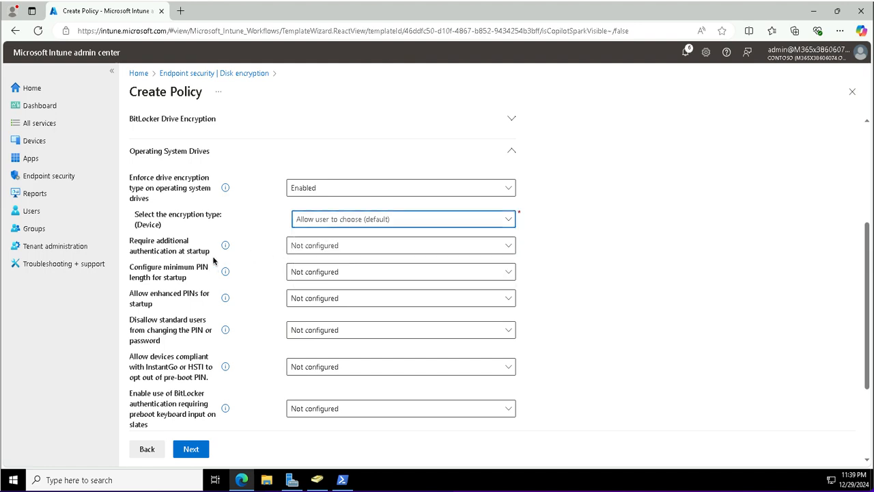
{"action": "mouse_move", "coordinate": [306, 248]}
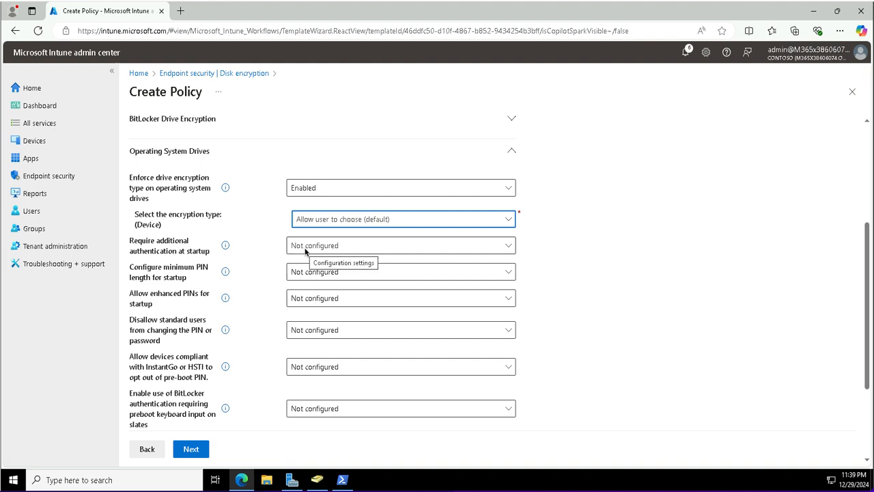
- Set 'Require additional authentication at startup' to Enabled for operating system drives
{"action": "left_click", "coordinate": [400, 246]}
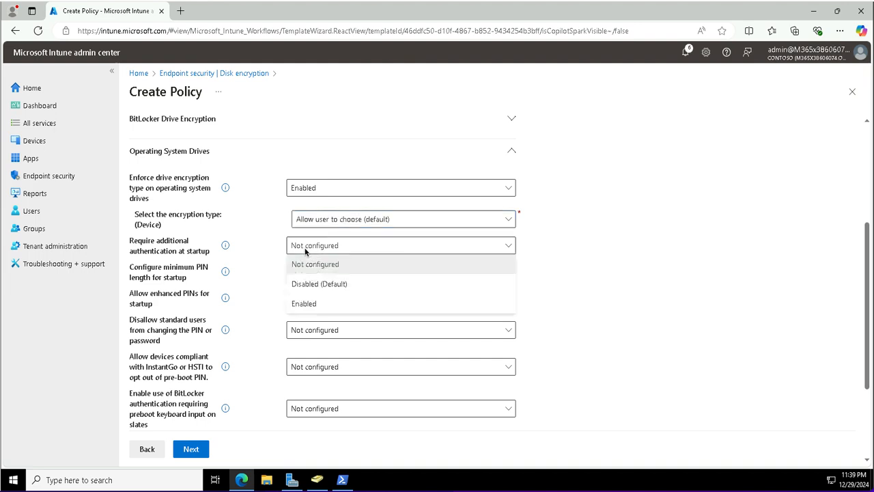
{"action": "left_click", "coordinate": [303, 303]}
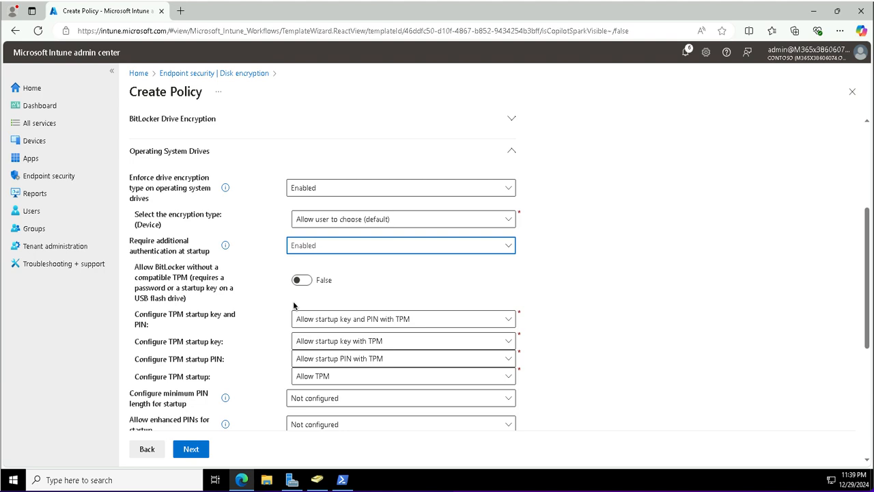
{"action": "mouse_move", "coordinate": [272, 305]}
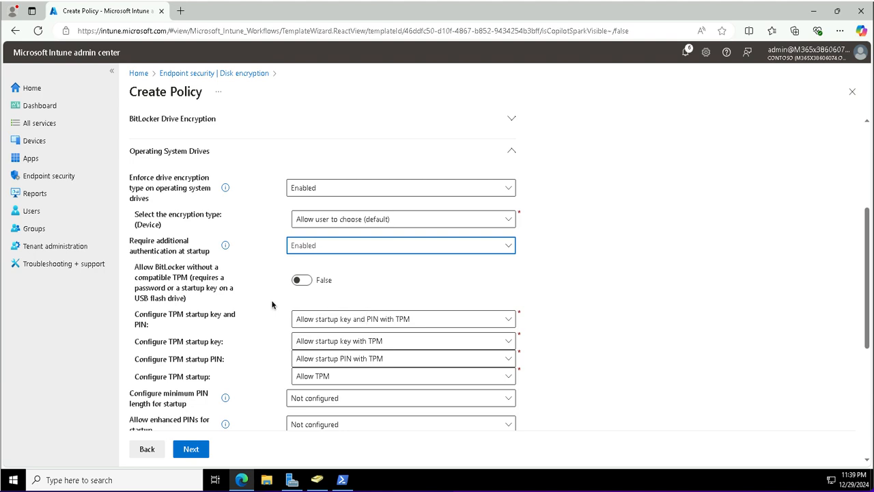
{"action": "mouse_move", "coordinate": [172, 328]}
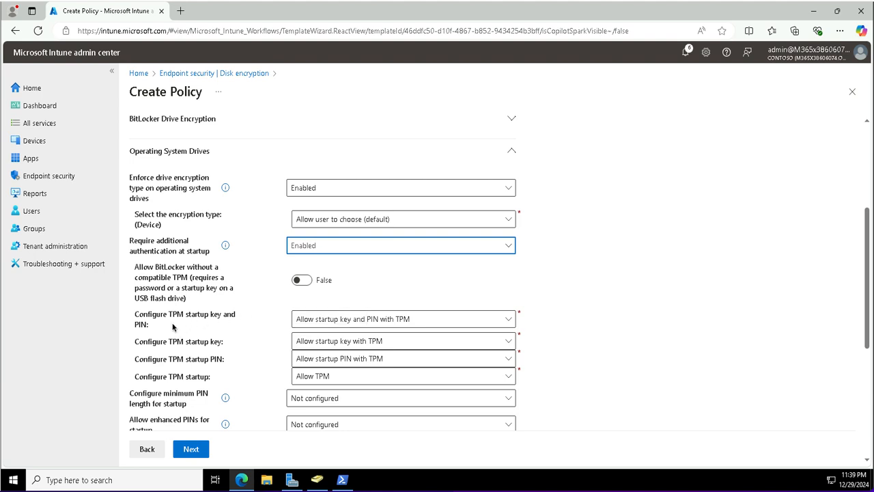
{"action": "mouse_move", "coordinate": [189, 326]}
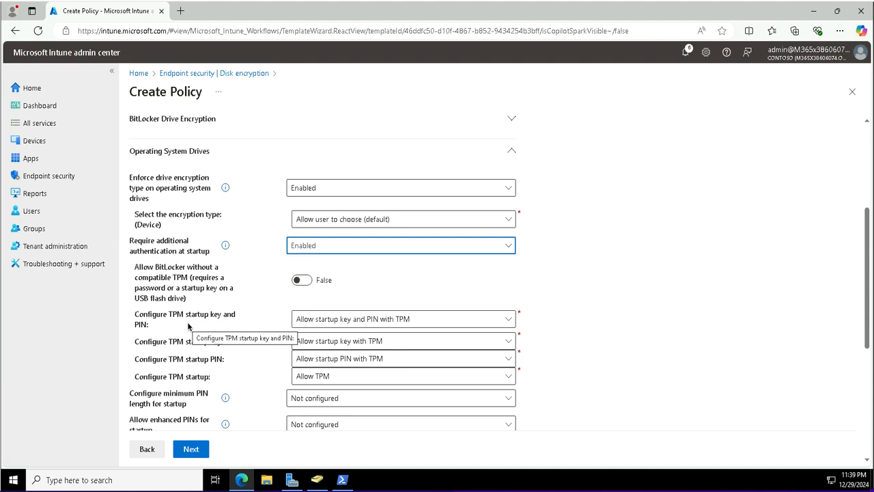
{"action": "mouse_move", "coordinate": [292, 292]}
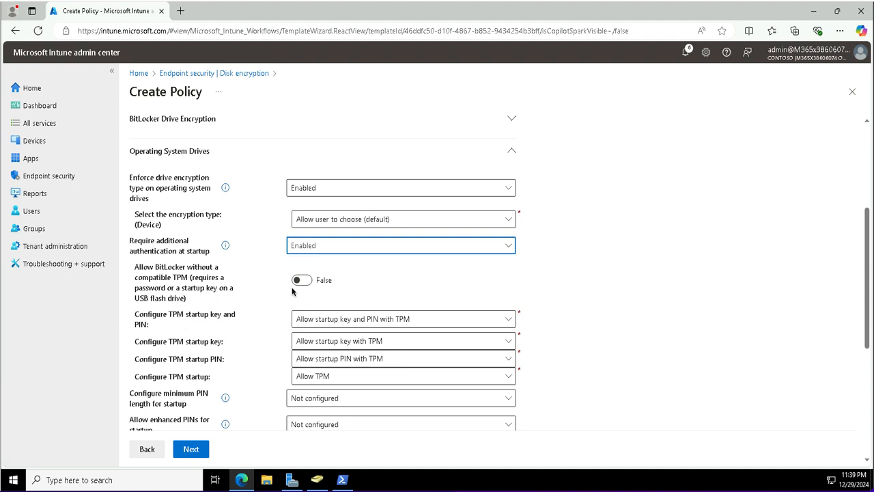
{"action": "mouse_move", "coordinate": [268, 304]}
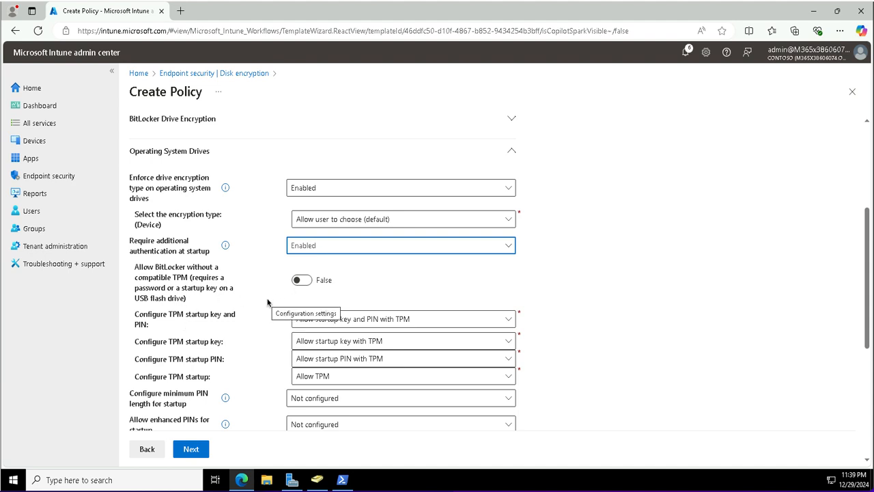
{"action": "scroll", "scroll_direction": "down", "scroll_amount": 3}
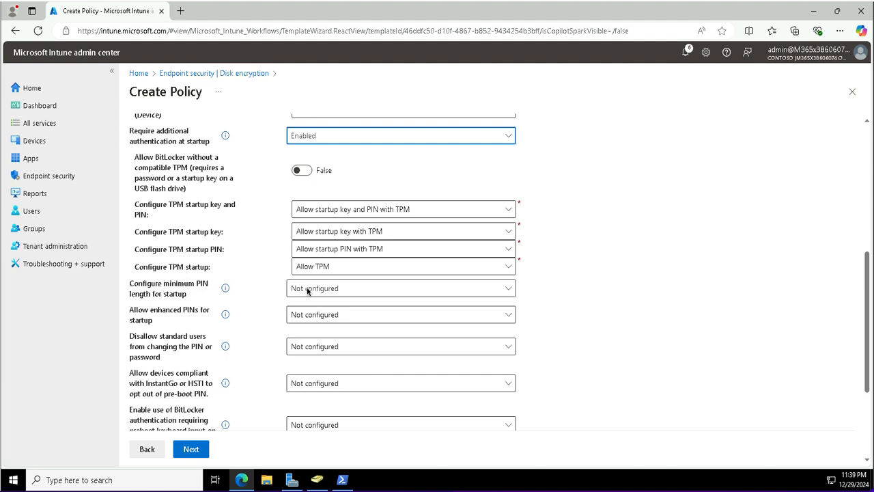
- Enable minimum startup PIN length, keeping Minimum characters at 6
{"action": "left_click", "coordinate": [400, 315]}
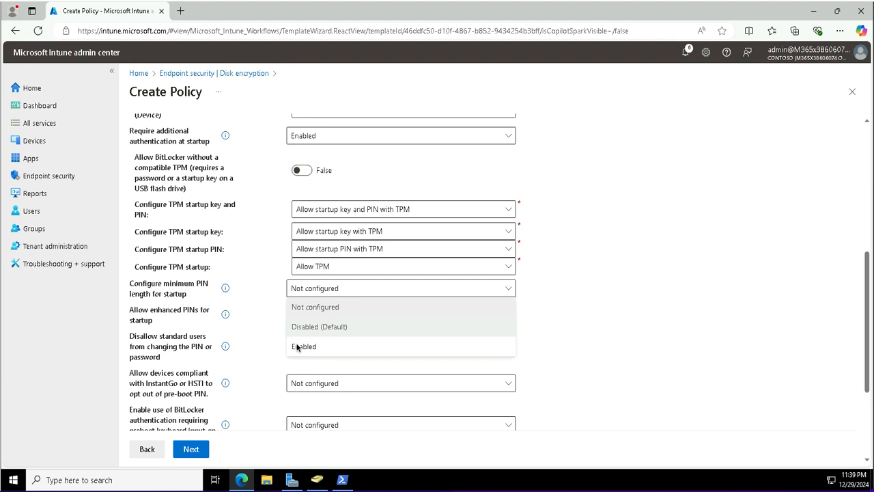
{"action": "left_click", "coordinate": [303, 347]}
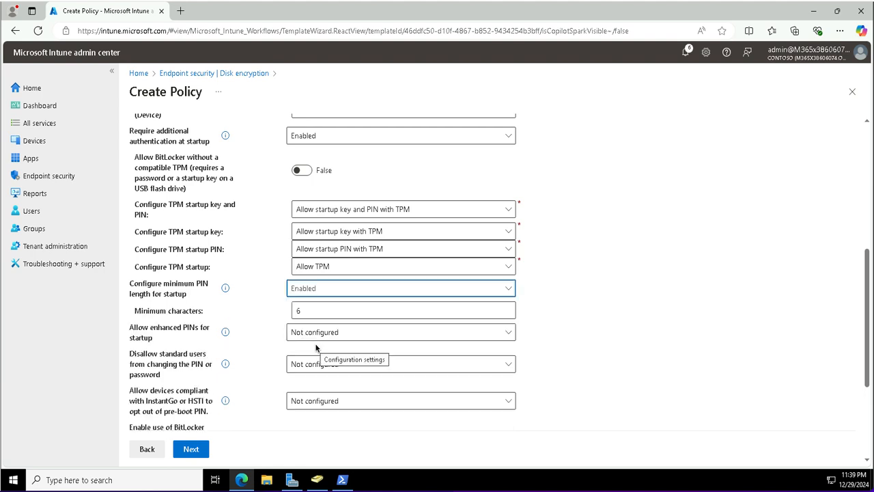
{"action": "mouse_move", "coordinate": [250, 347]}
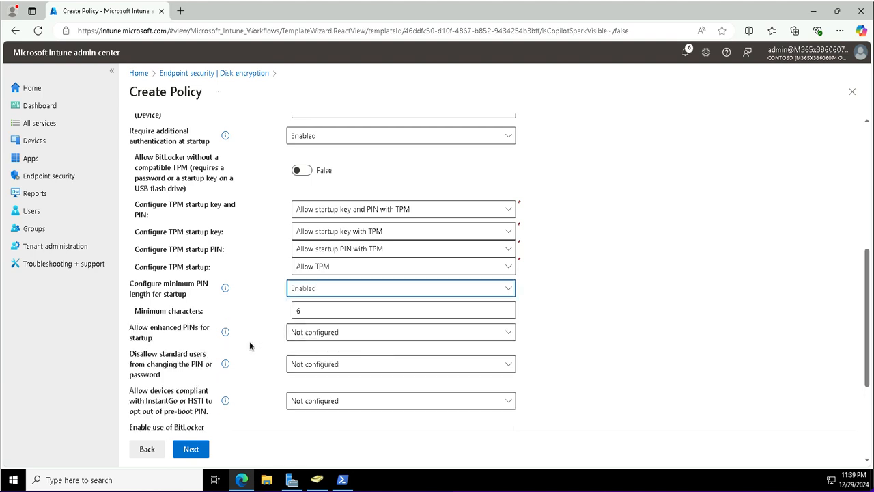
{"action": "scroll", "scroll_direction": "down", "scroll_amount": 3}
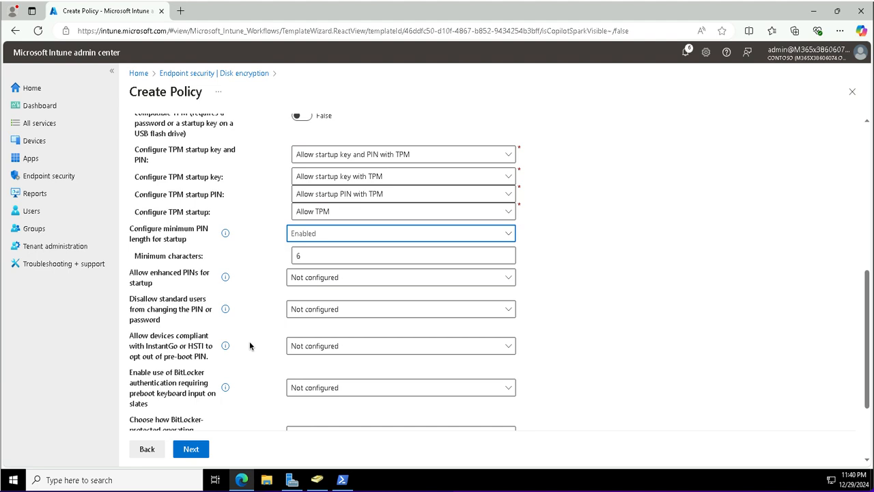
{"action": "scroll", "scroll_direction": "down", "scroll_amount": 3}
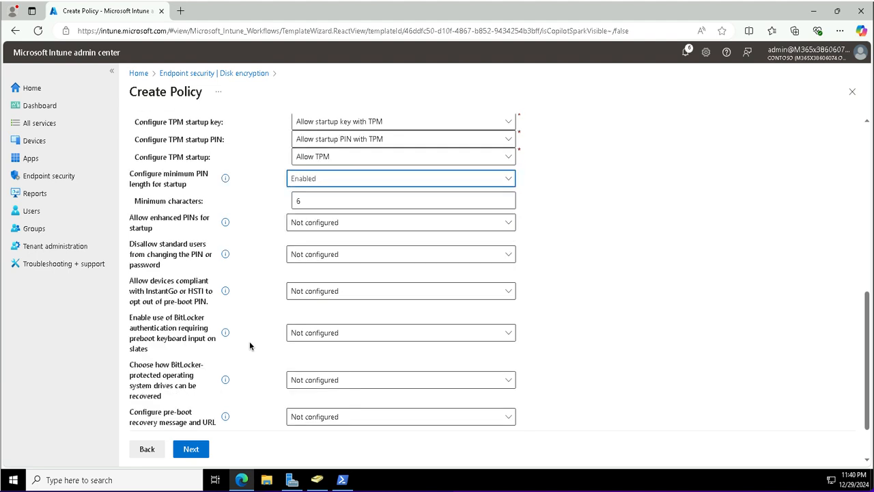
{"action": "scroll", "scroll_direction": "down", "scroll_amount": 3}
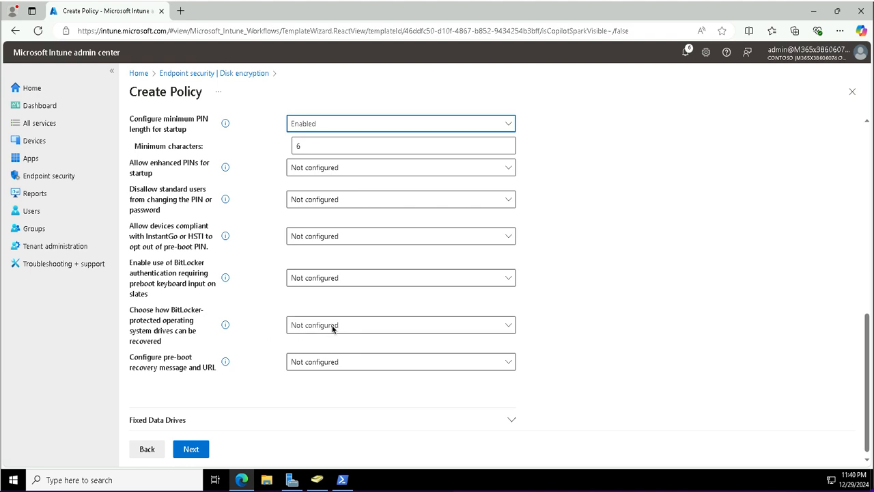
- Enable OS drive recovery allowing 256-bit recovery key and 48-digit password, and review its info tooltip
{"action": "left_click", "coordinate": [400, 325]}
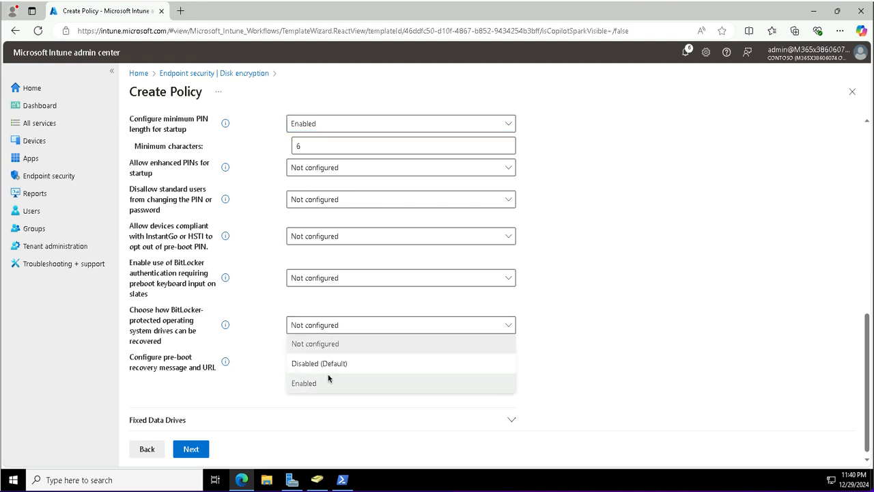
{"action": "left_click", "coordinate": [303, 382]}
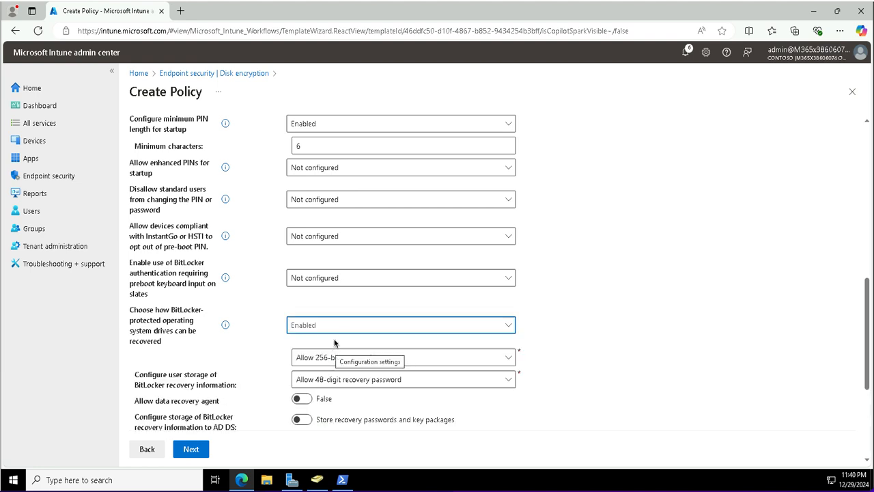
{"action": "scroll", "scroll_direction": "down", "scroll_amount": 3}
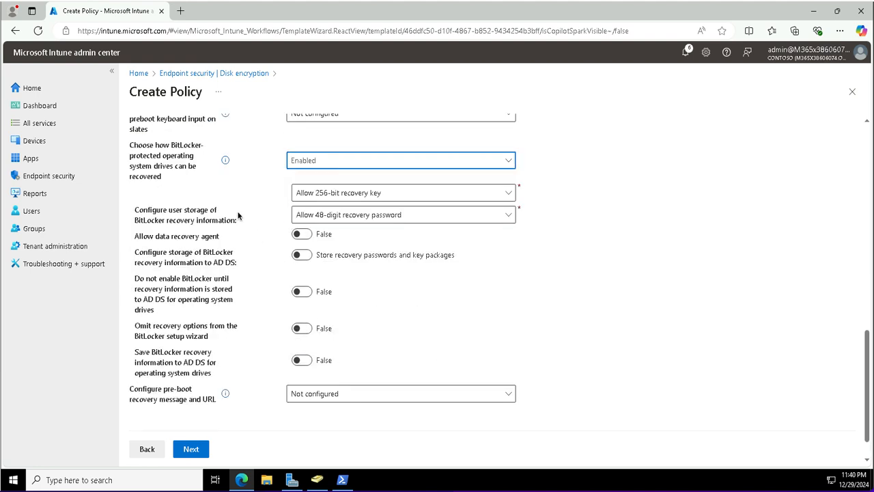
{"action": "mouse_move", "coordinate": [226, 160]}
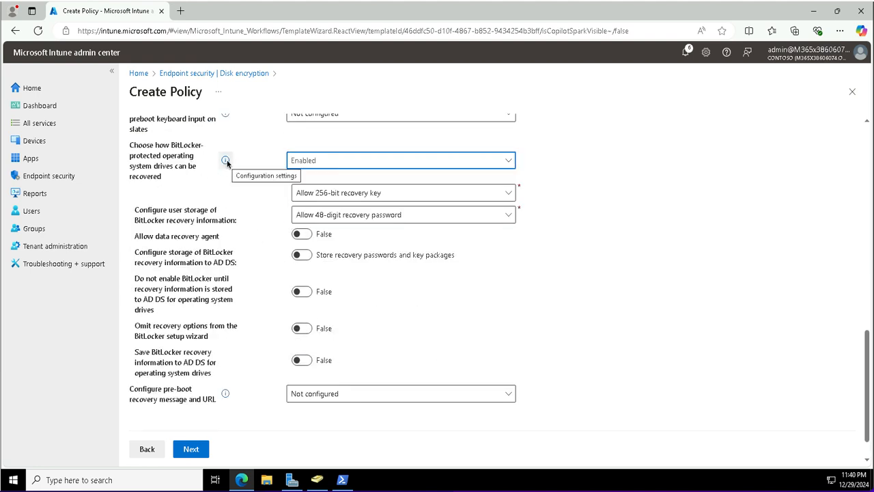
{"action": "left_click", "coordinate": [227, 160]}
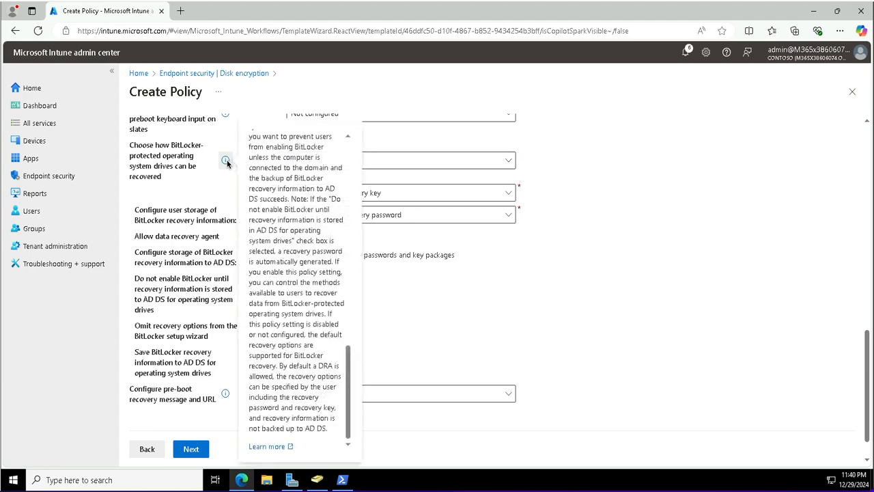
{"action": "scroll", "scroll_direction": "up", "scroll_amount": 3}
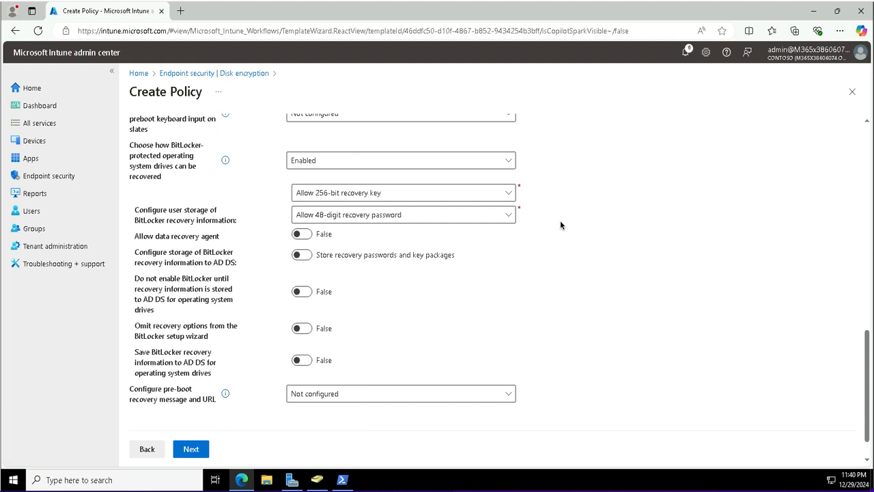
{"action": "mouse_move", "coordinate": [363, 239]}
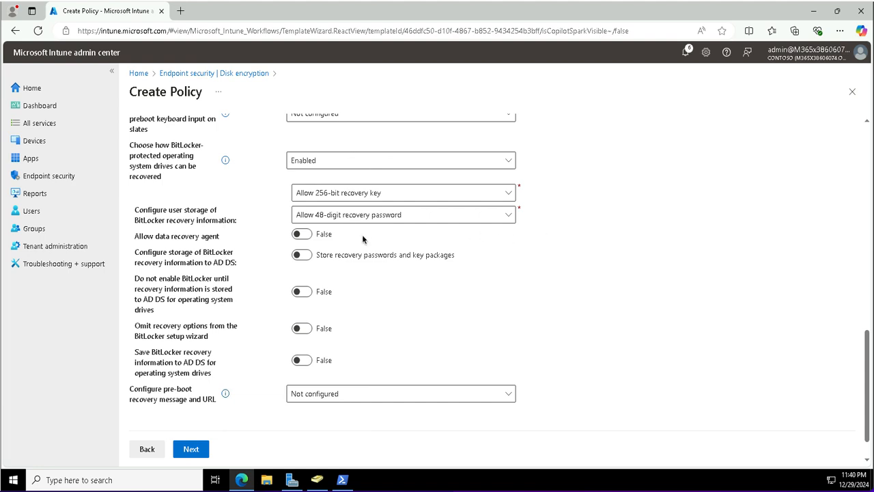
{"action": "mouse_move", "coordinate": [170, 239]}
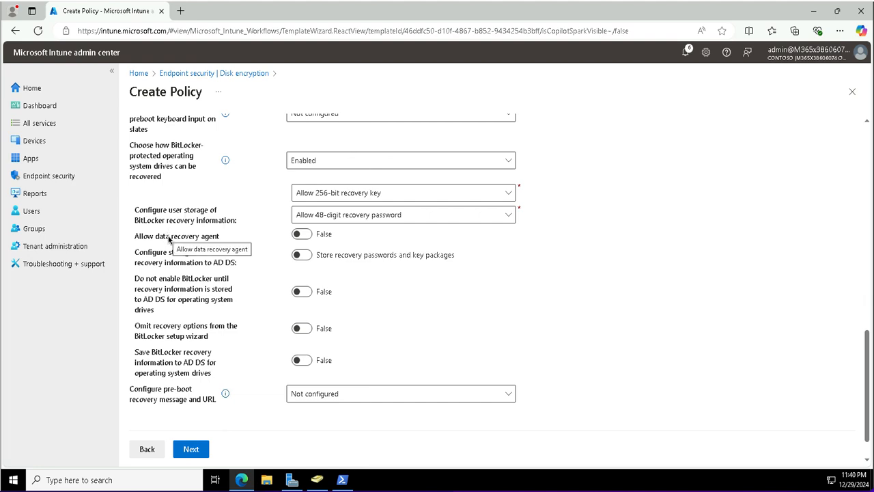
{"action": "mouse_move", "coordinate": [171, 219]}
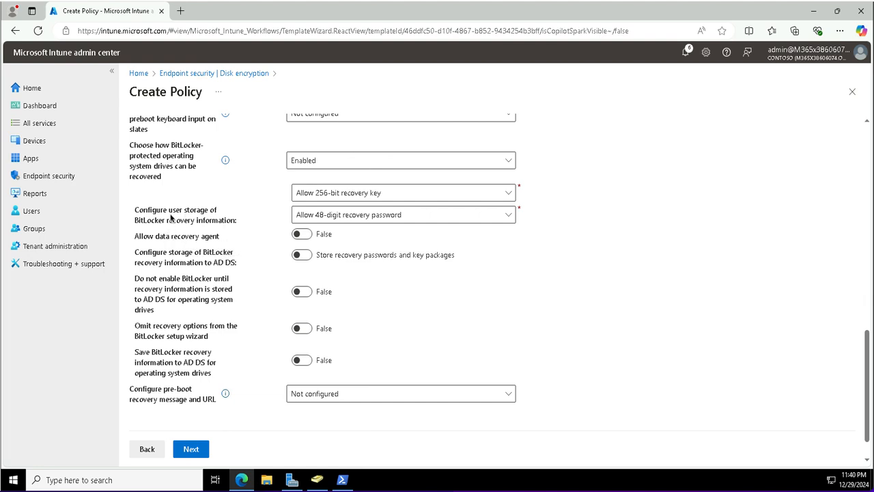
{"action": "mouse_move", "coordinate": [584, 270]}
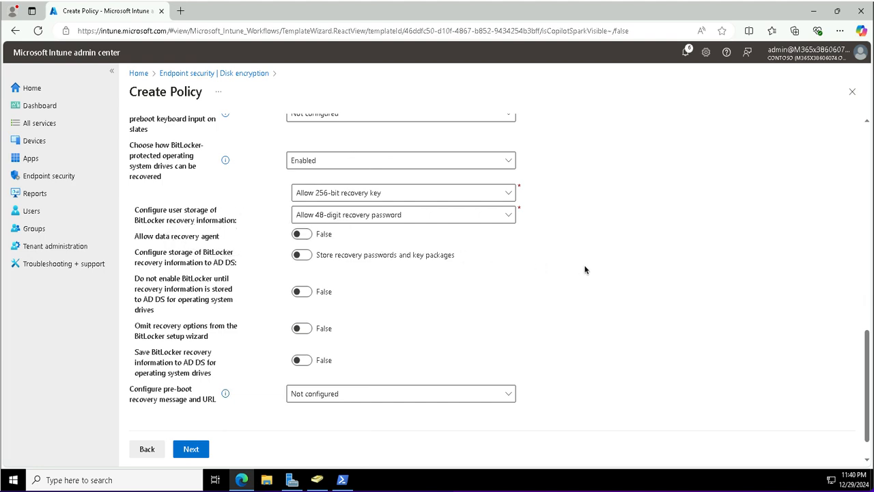
{"action": "scroll", "scroll_direction": "up", "scroll_amount": 3}
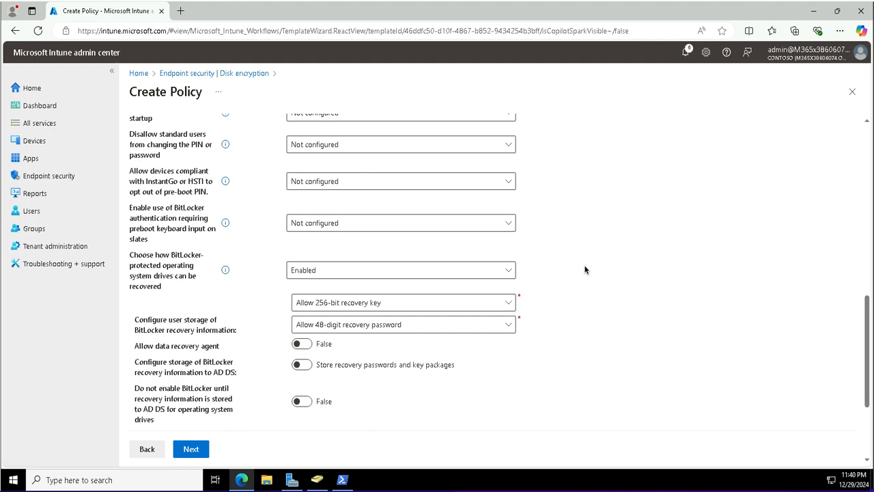
{"action": "scroll", "scroll_direction": "down", "scroll_amount": 3}
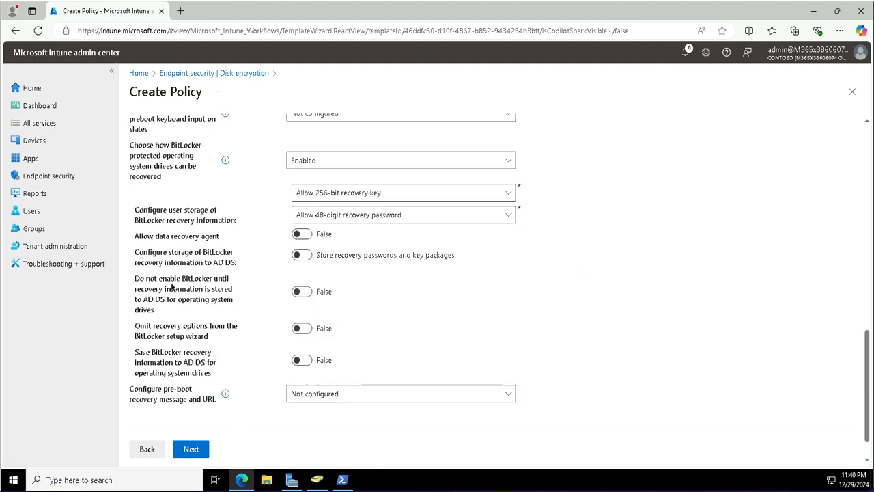
{"action": "mouse_move", "coordinate": [166, 325]}
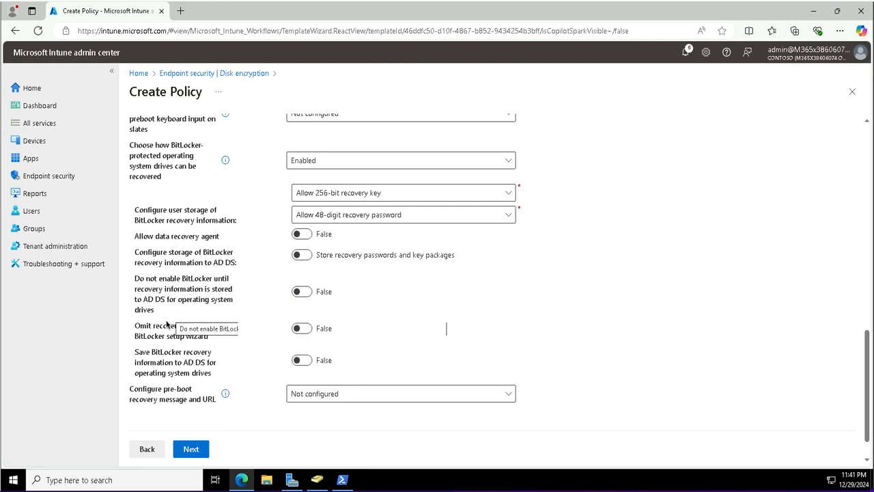
- Set the three AD DS recovery toggles to True: require AD DS backup, omit wizard recovery options, save to AD DS
{"action": "left_click", "coordinate": [300, 292]}
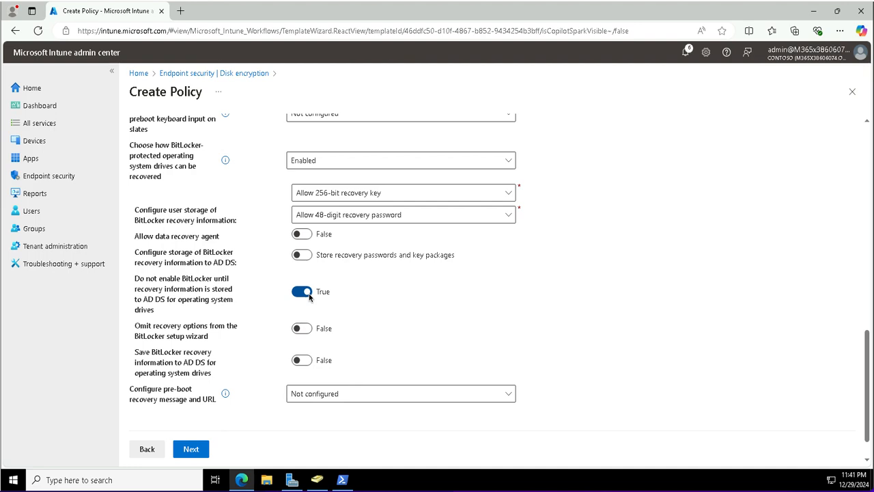
{"action": "left_click", "coordinate": [300, 328]}
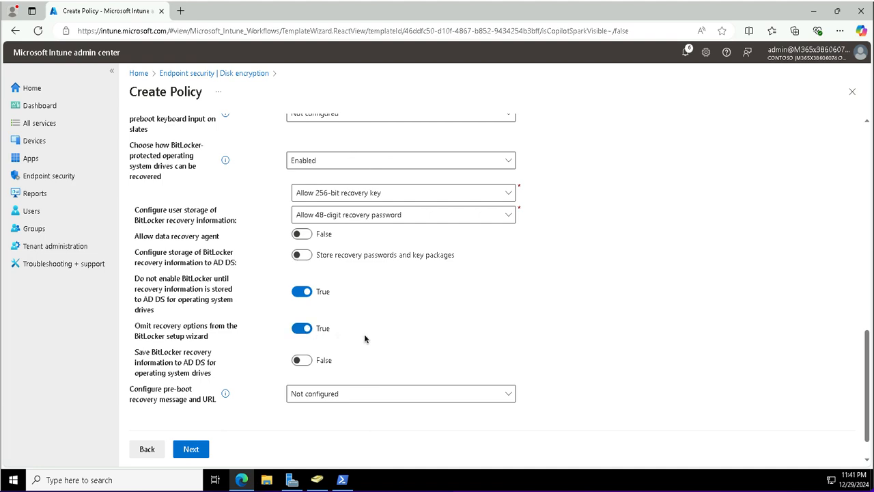
{"action": "mouse_move", "coordinate": [365, 338]}
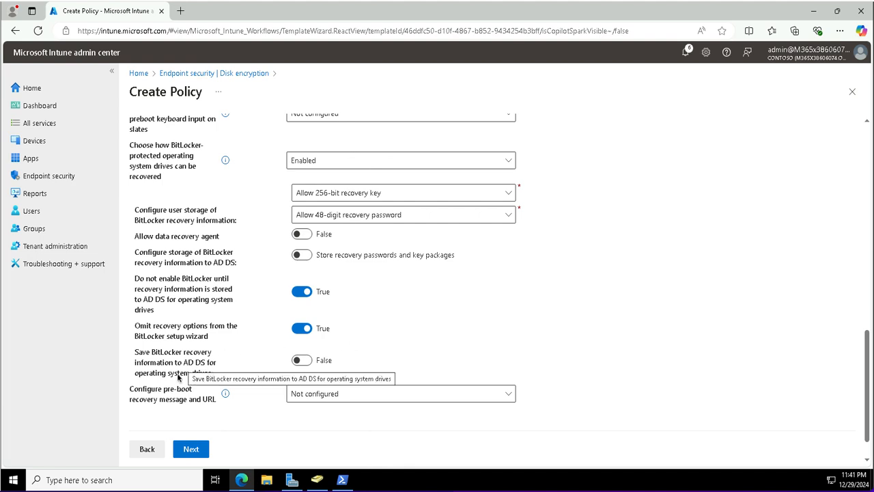
{"action": "mouse_move", "coordinate": [183, 380]}
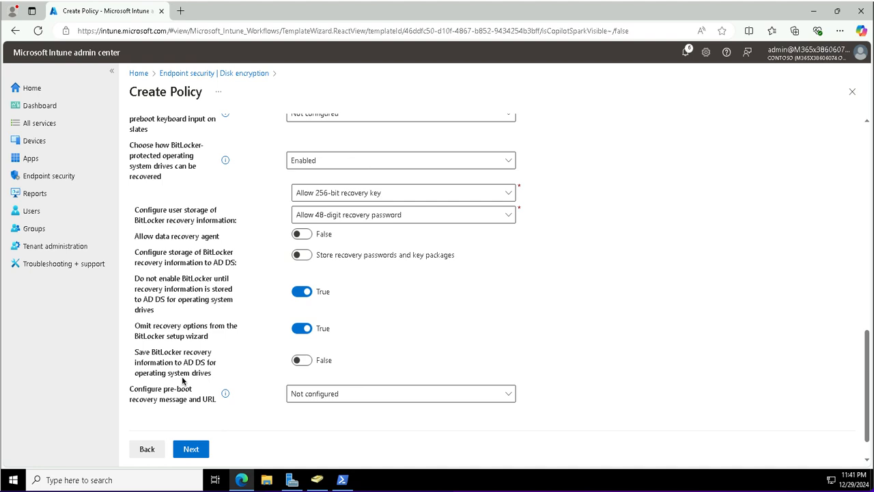
{"action": "mouse_move", "coordinate": [184, 368]}
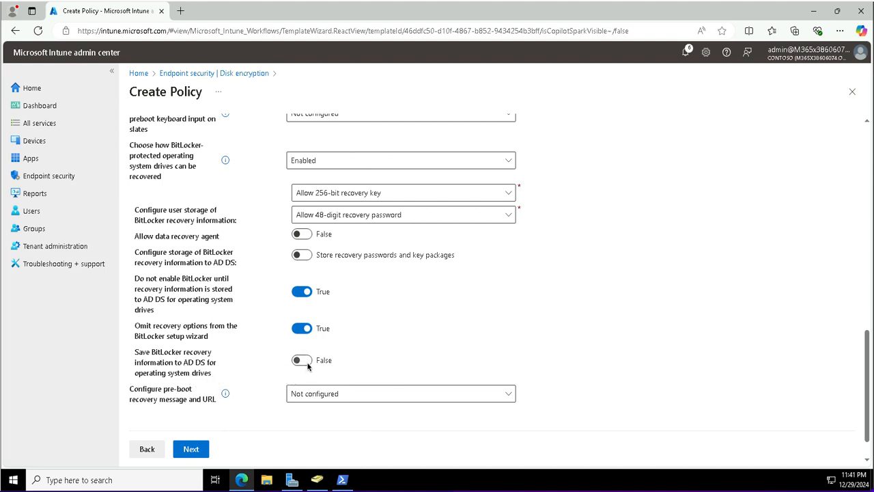
{"action": "left_click", "coordinate": [301, 360]}
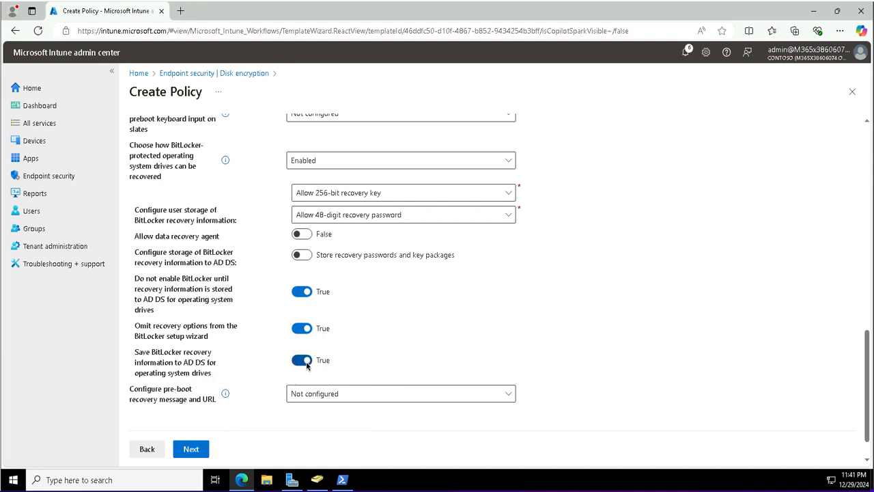
{"action": "mouse_move", "coordinate": [371, 377]}
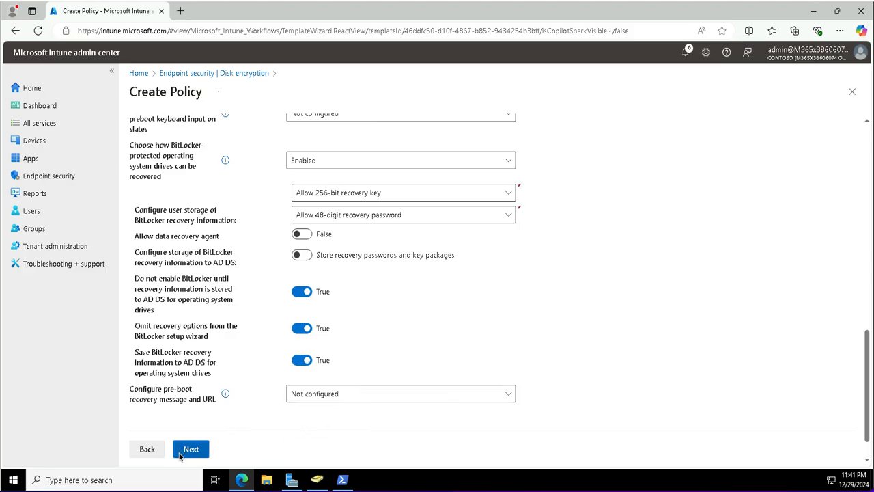
- Keep default scope tags, assign the Contoso Developer devices group, and proceed to Review + create
{"action": "left_click", "coordinate": [192, 448]}
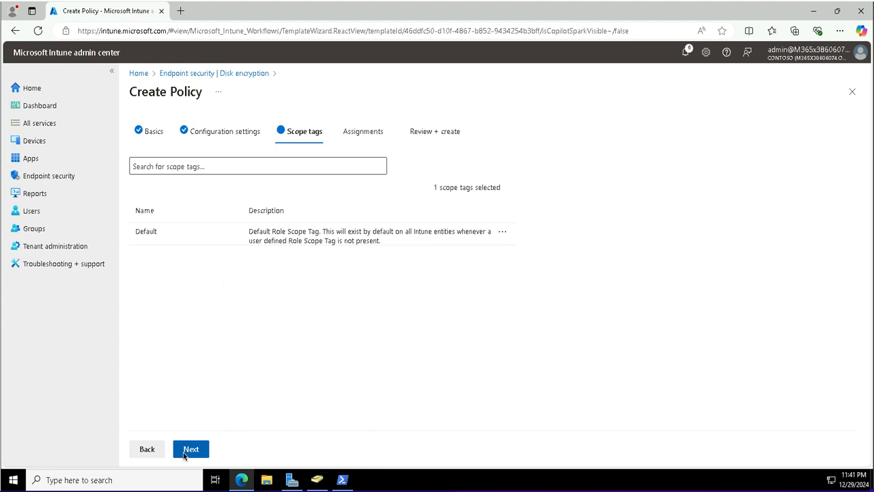
{"action": "left_click", "coordinate": [191, 448]}
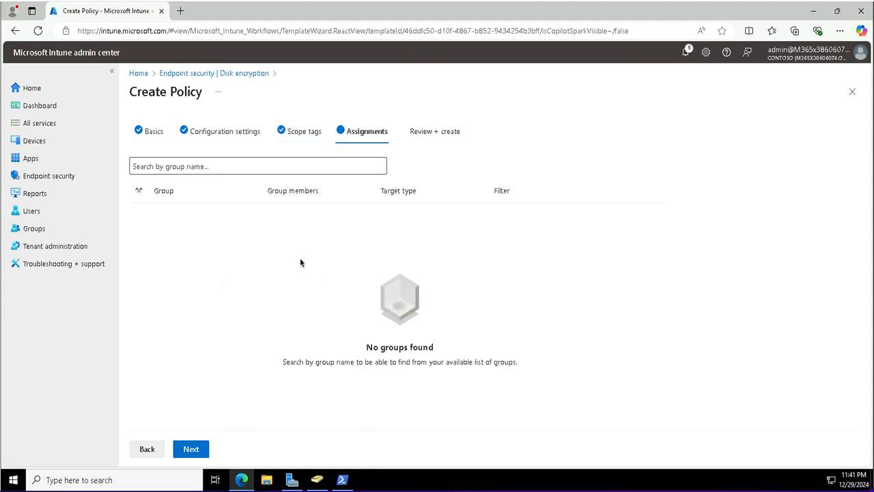
{"action": "left_click", "coordinate": [257, 167]}
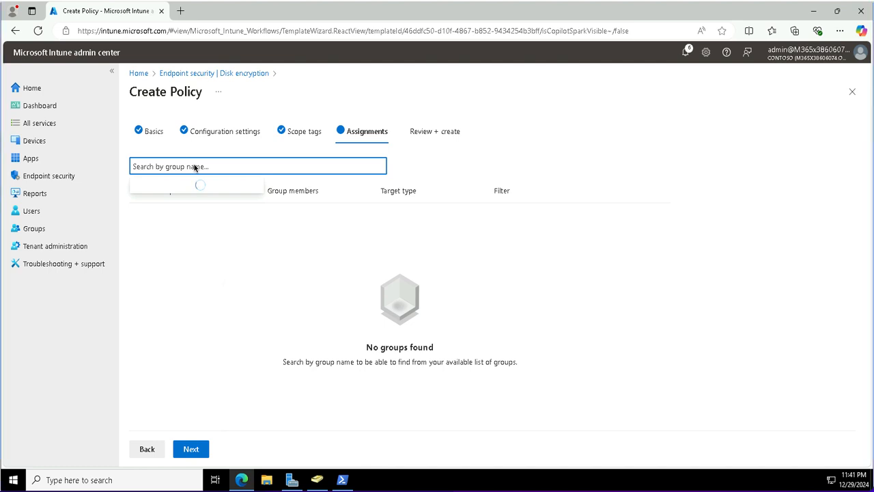
{"action": "type", "text": "deve"}
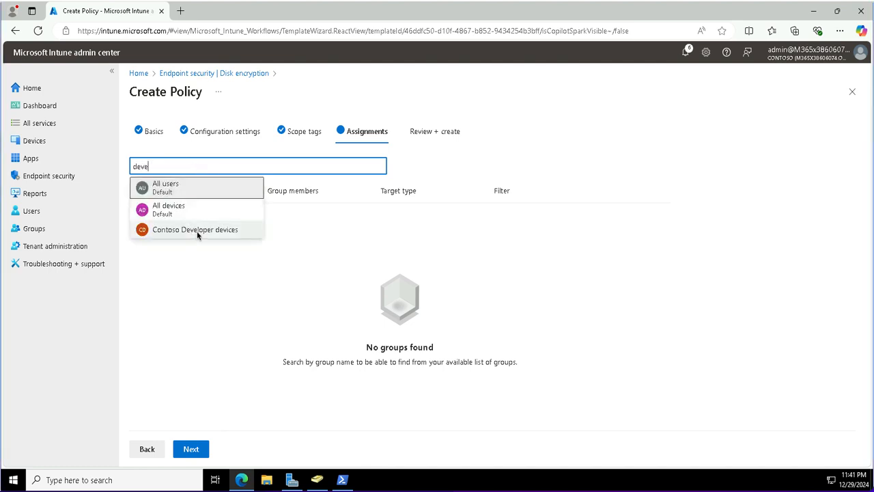
{"action": "left_click", "coordinate": [194, 230]}
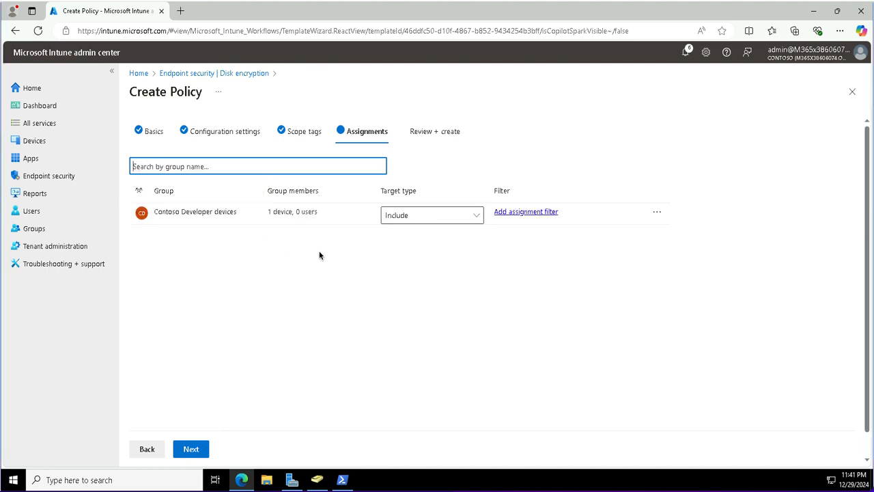
{"action": "left_click", "coordinate": [191, 448]}
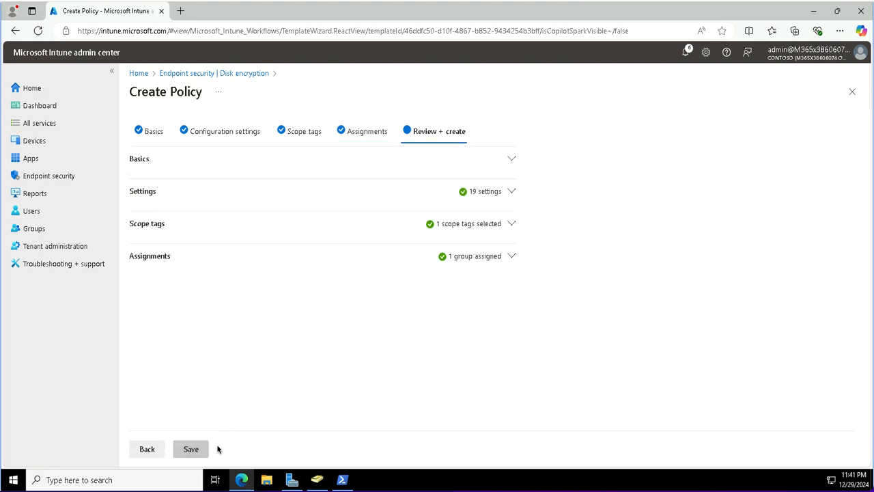
- Save the Contoso BitLocker policy and dismiss the created and assignments-saved notifications
{"action": "left_click", "coordinate": [192, 448]}
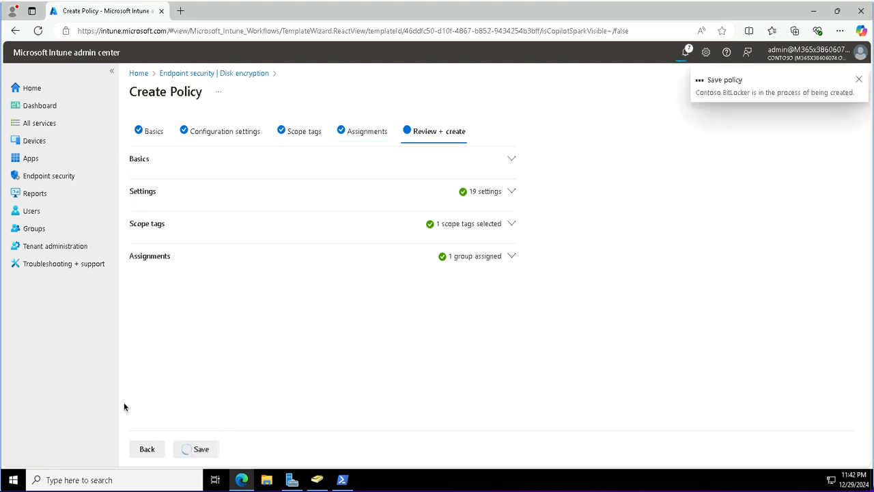
{"action": "left_click", "coordinate": [200, 448]}
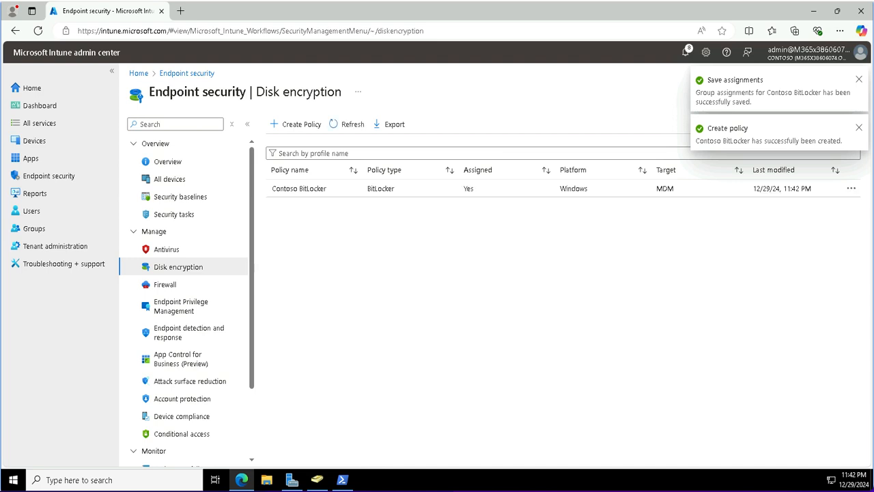
{"action": "left_click", "coordinate": [860, 129]}
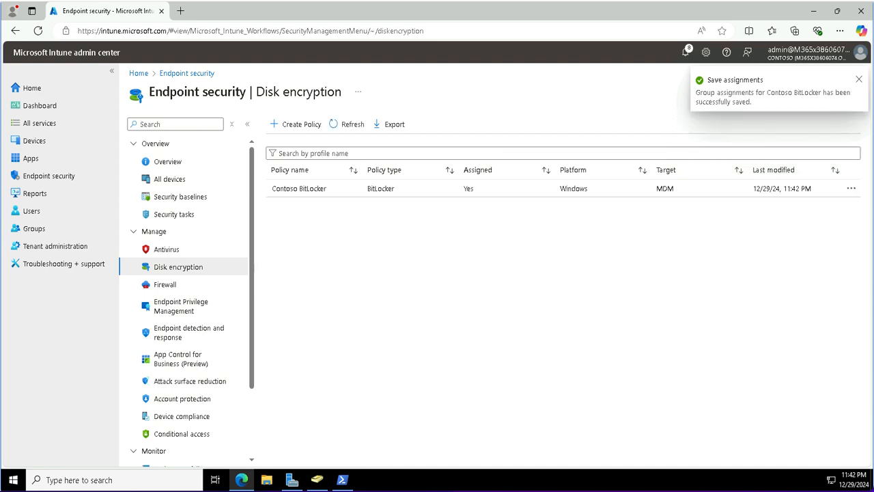
{"action": "left_click", "coordinate": [859, 78]}
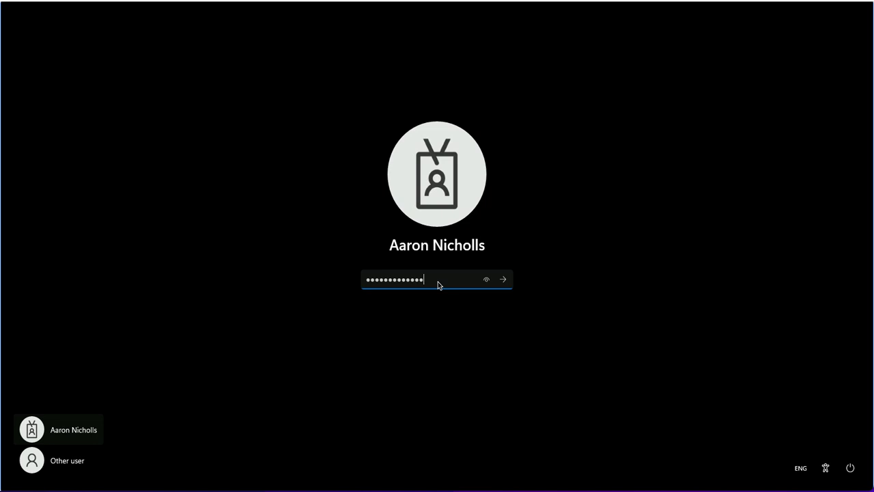
- Sign in with the account password to reach the Windows desktop session
{"action": "left_click", "coordinate": [503, 279]}
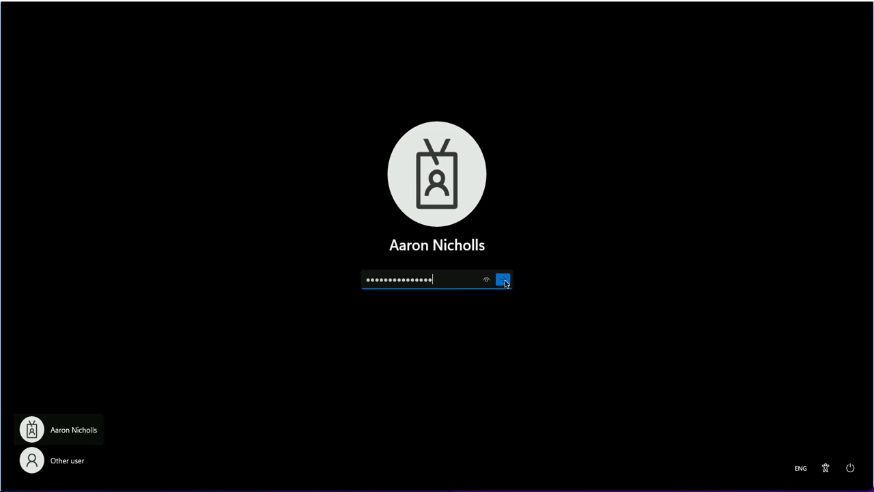
{"action": "left_click", "coordinate": [502, 279]}
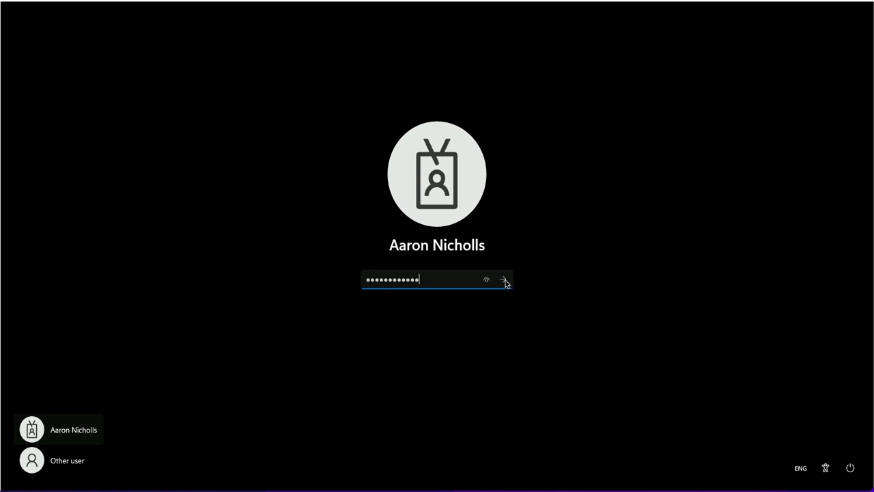
{"action": "left_click", "coordinate": [504, 278]}
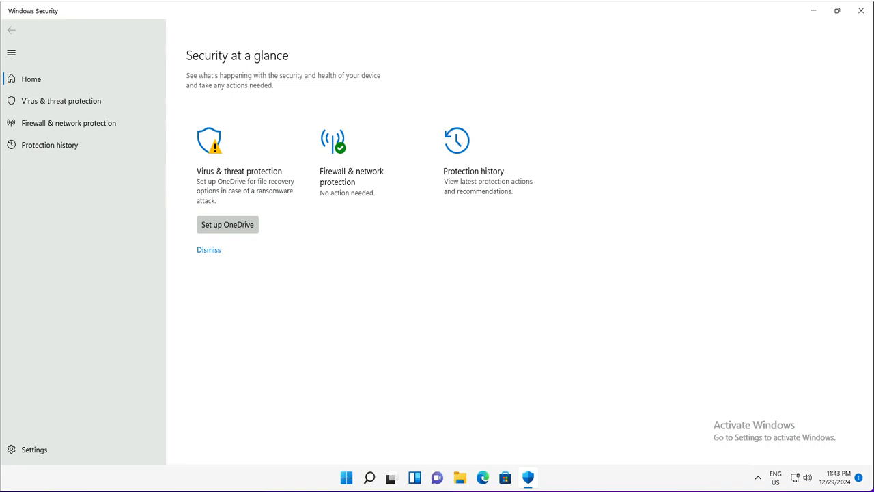
{"action": "mouse_move", "coordinate": [79, 278]}
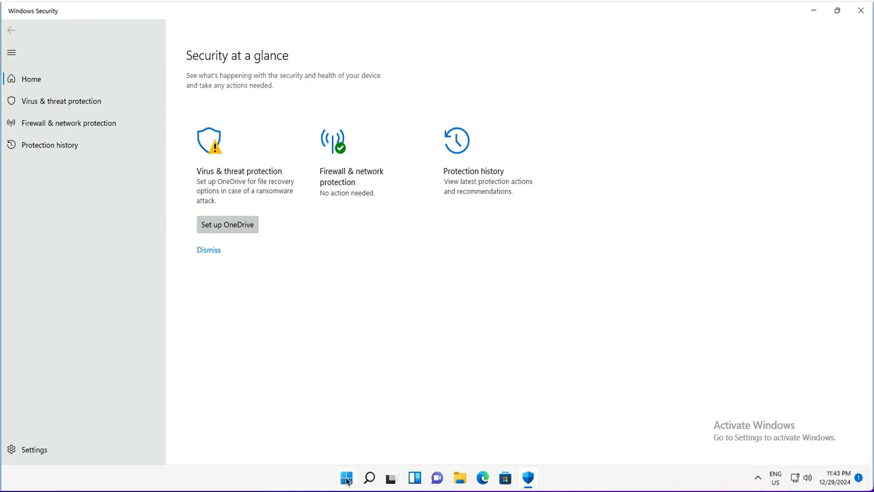
- Launch Windows Settings from the Start menu's pinned apps
{"action": "left_click", "coordinate": [347, 478]}
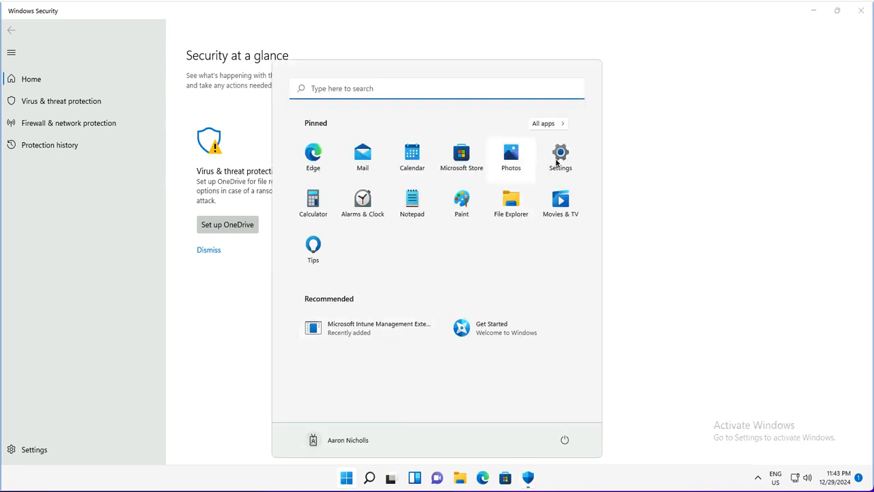
{"action": "left_click", "coordinate": [560, 153]}
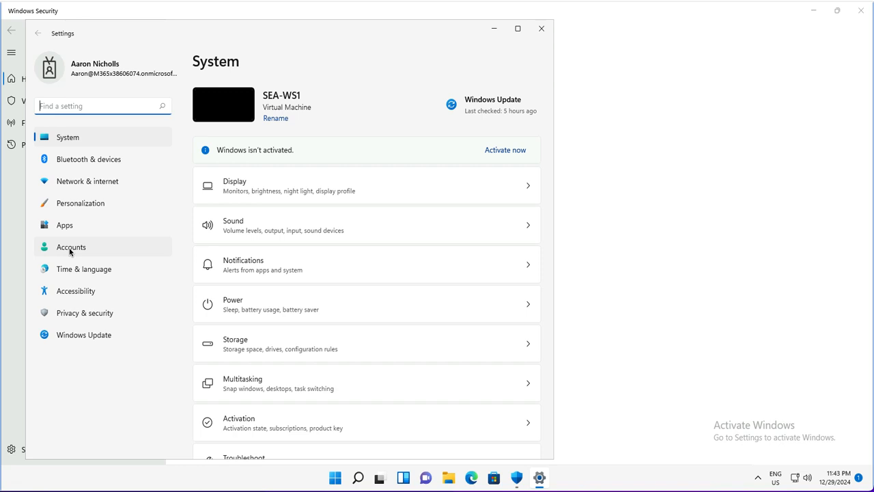
- Under Accounts > Access work or school, sync the connected Contoso account with the management service
{"action": "left_click", "coordinate": [71, 246]}
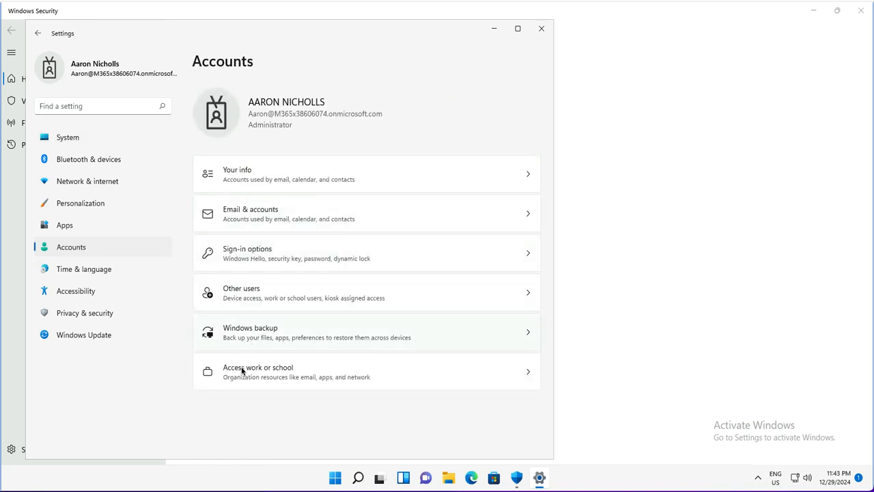
{"action": "left_click", "coordinate": [366, 371]}
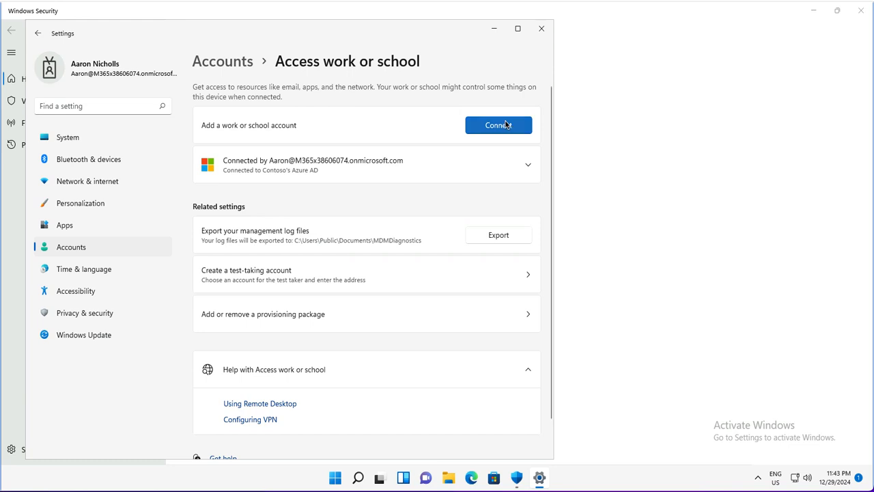
{"action": "left_click", "coordinate": [527, 164]}
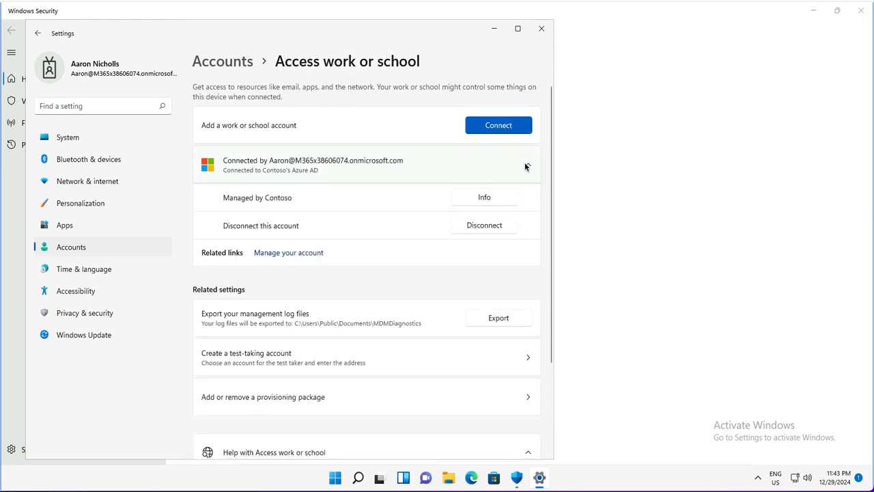
{"action": "left_click", "coordinate": [484, 196]}
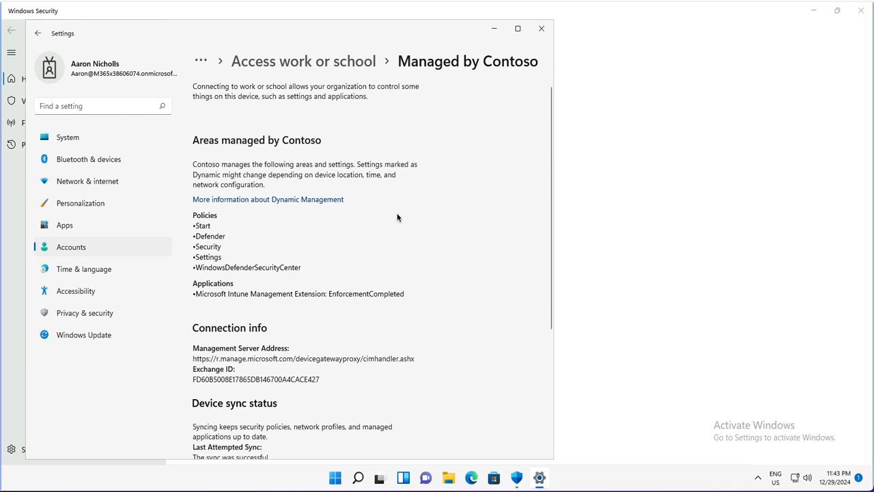
{"action": "scroll", "scroll_direction": "down", "scroll_amount": 3}
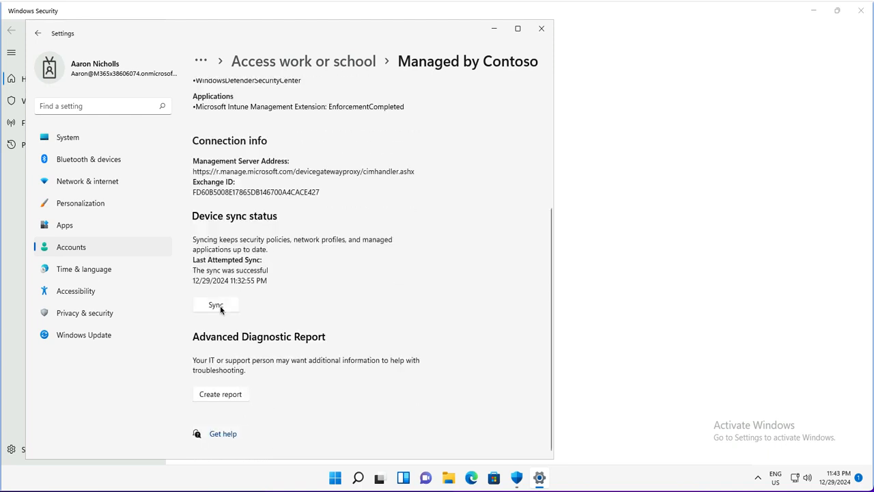
{"action": "left_click", "coordinate": [216, 303]}
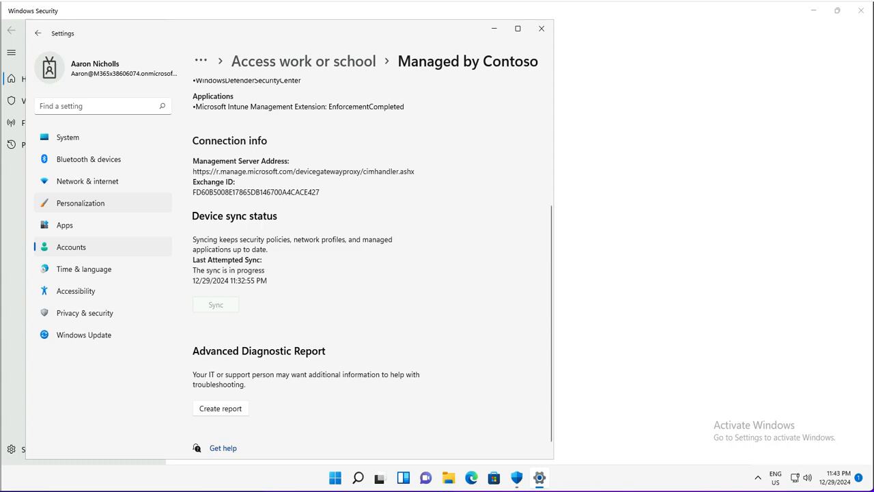
{"action": "left_click", "coordinate": [215, 303]}
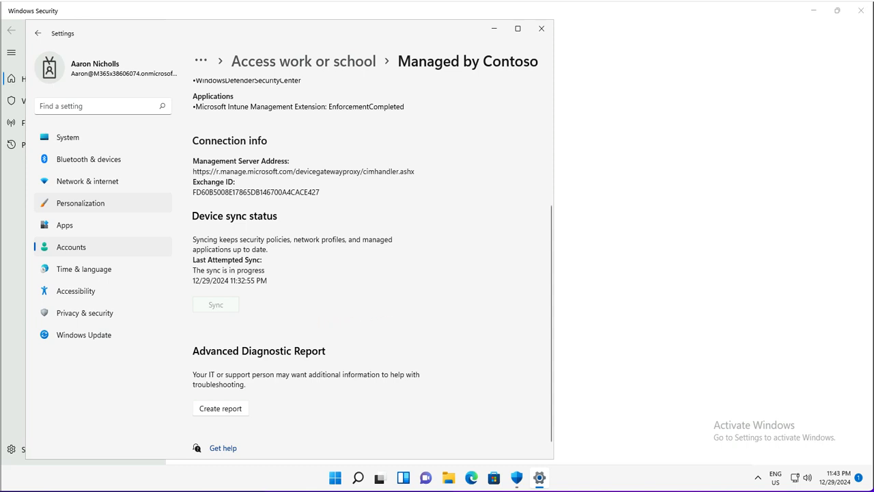
{"action": "left_click", "coordinate": [216, 303]}
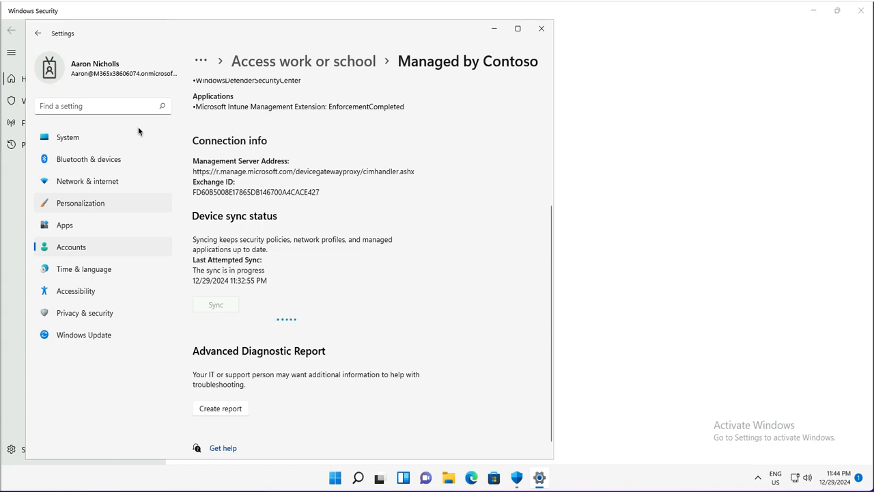
{"action": "mouse_move", "coordinate": [595, 280]}
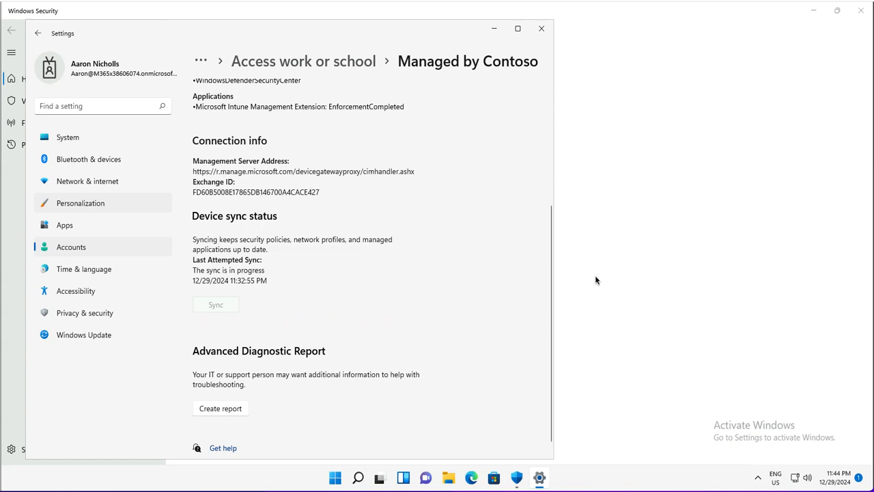
{"action": "left_click", "coordinate": [216, 303]}
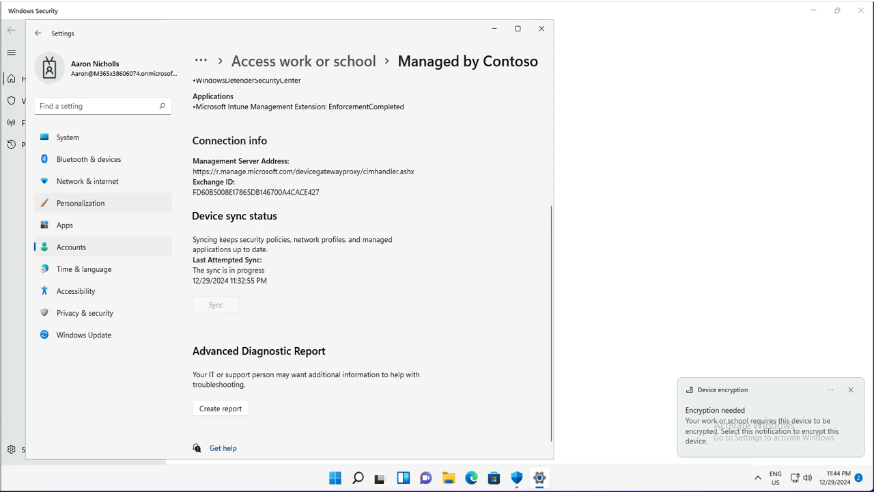
- Confirm 'The sync was successful' for the Contoso account and close Settings
{"action": "left_click", "coordinate": [216, 303]}
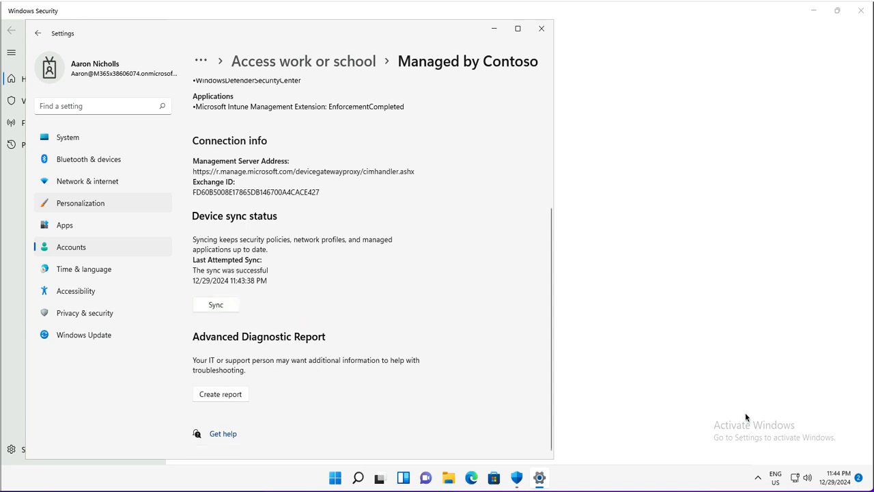
{"action": "mouse_move", "coordinate": [575, 103]}
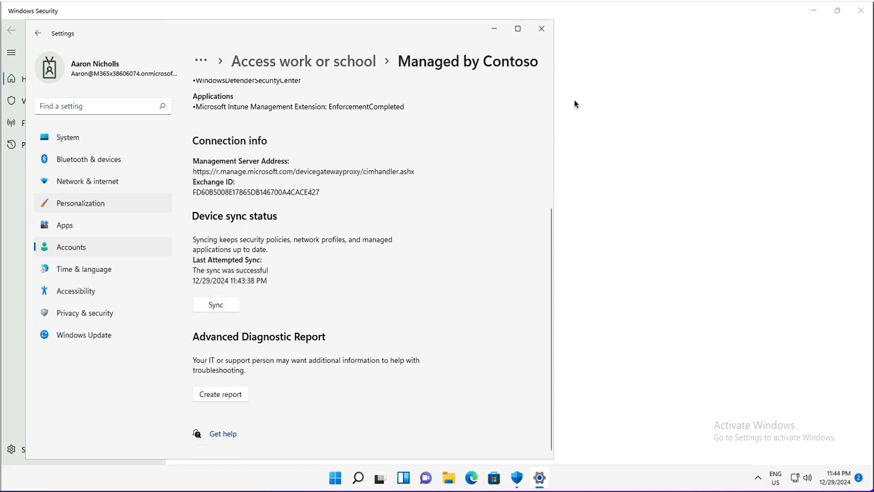
{"action": "mouse_move", "coordinate": [541, 33]}
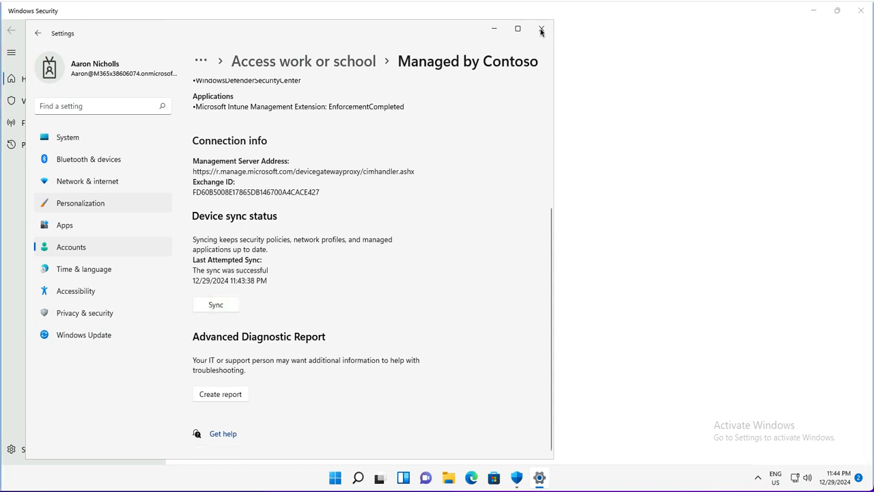
{"action": "left_click", "coordinate": [541, 31]}
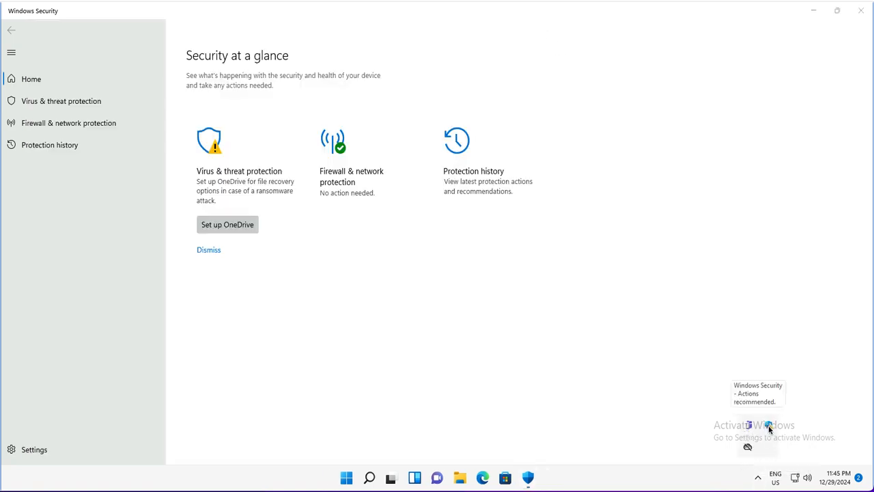
{"action": "mouse_move", "coordinate": [747, 424]}
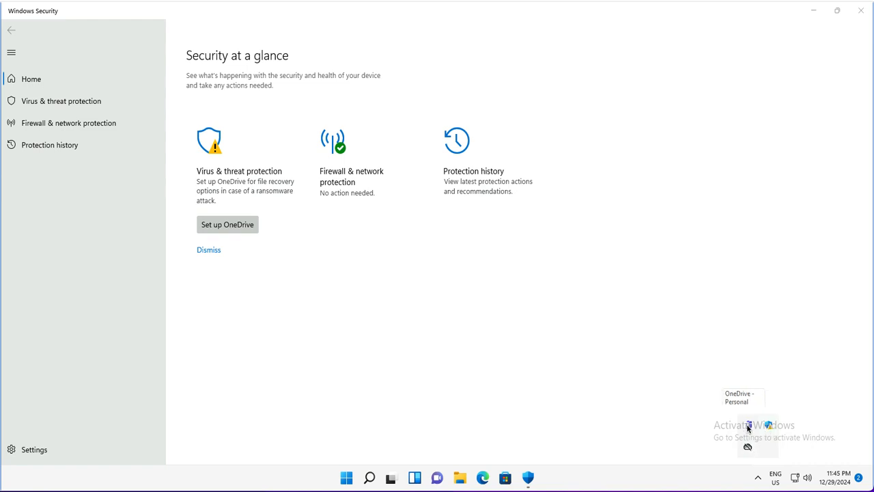
{"action": "mouse_move", "coordinate": [814, 461]}
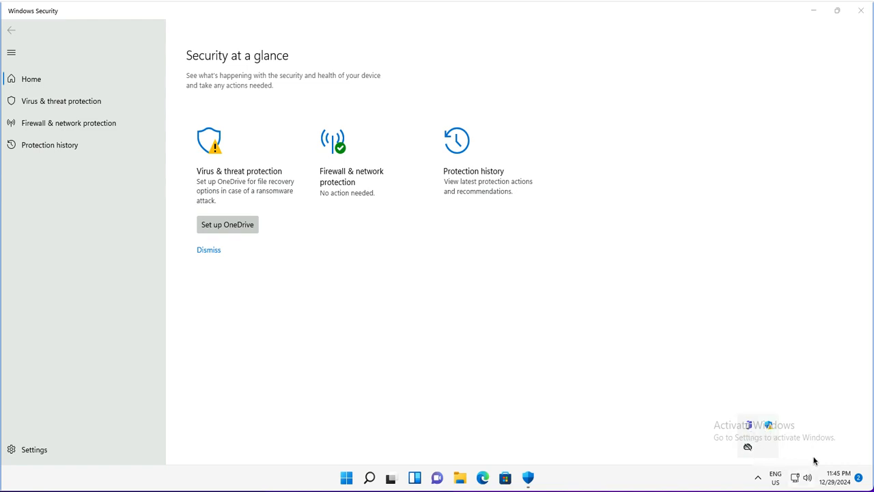
{"action": "mouse_move", "coordinate": [784, 410]}
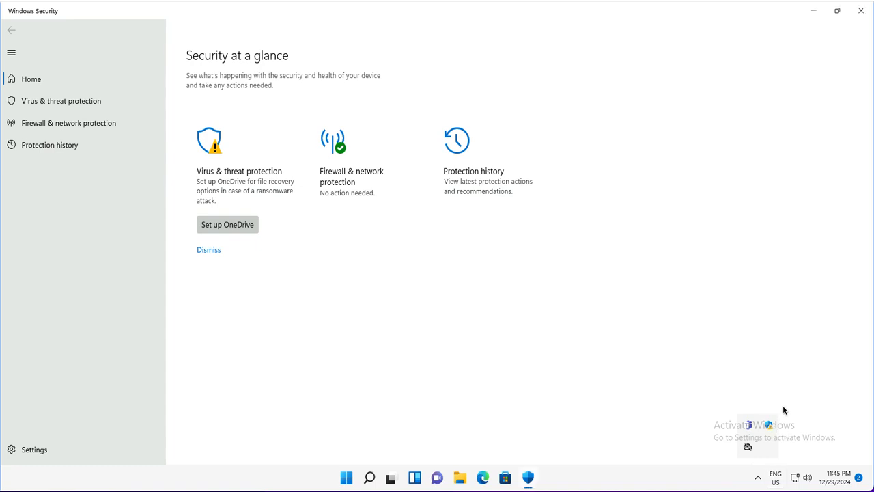
{"action": "mouse_move", "coordinate": [770, 436]}
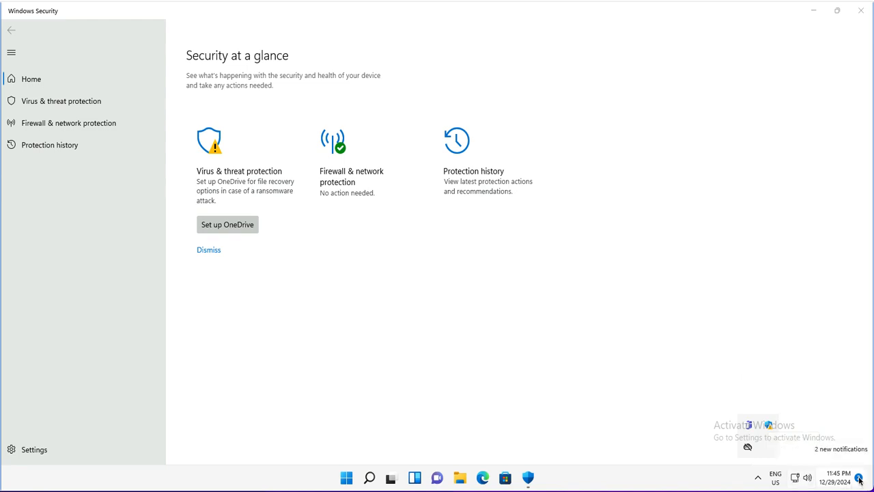
- Show the notification centre with the 'Encryption needed' device encryption notification
{"action": "left_click", "coordinate": [838, 477]}
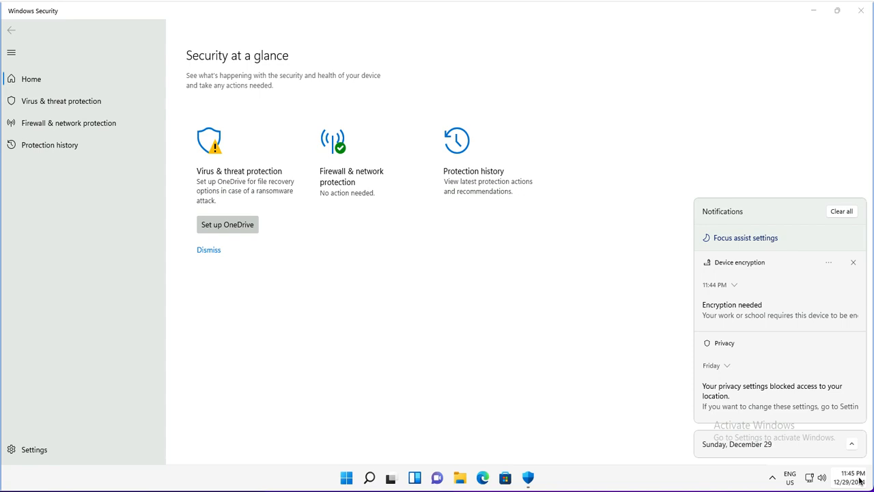
{"action": "mouse_move", "coordinate": [738, 287]}
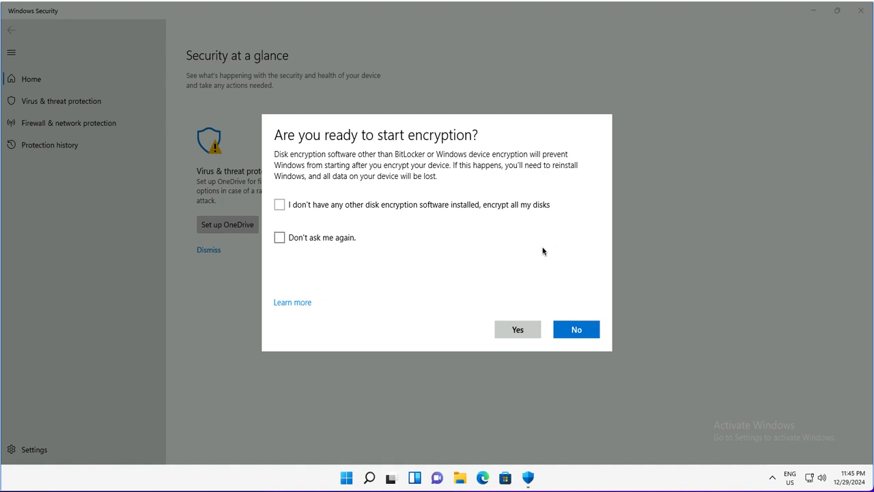
{"action": "mouse_move", "coordinate": [522, 253]}
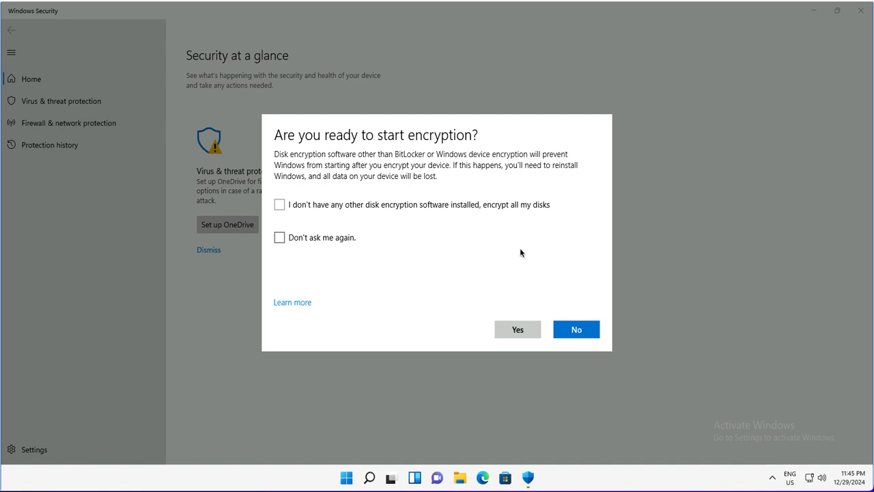
{"action": "mouse_move", "coordinate": [341, 144]}
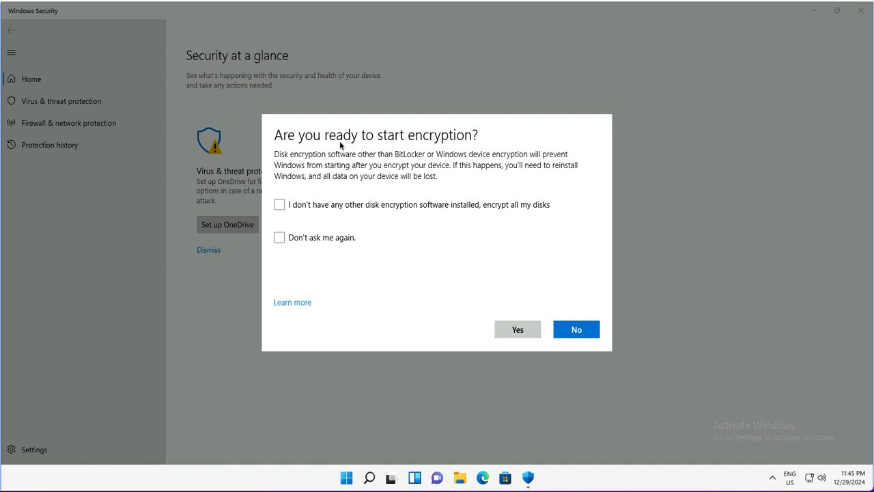
- Confirm no other disk encryption software is installed and agree to encrypt all disks
{"action": "left_click", "coordinate": [278, 204]}
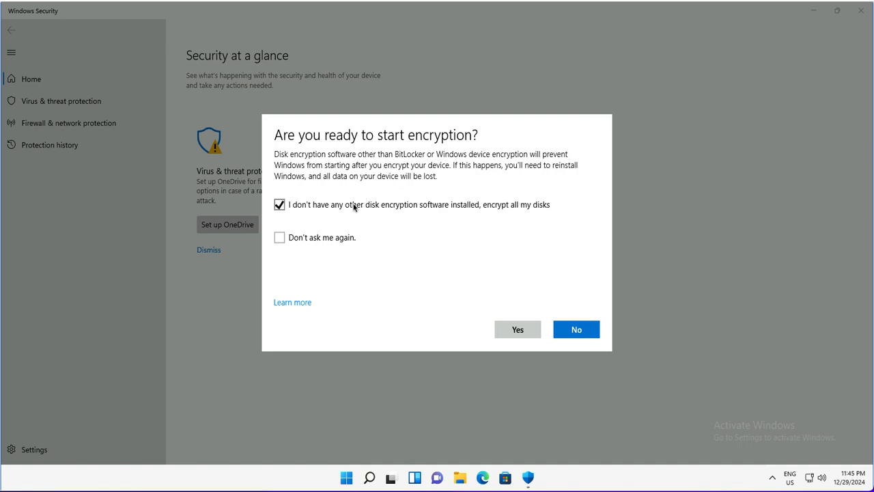
{"action": "mouse_move", "coordinate": [323, 205]}
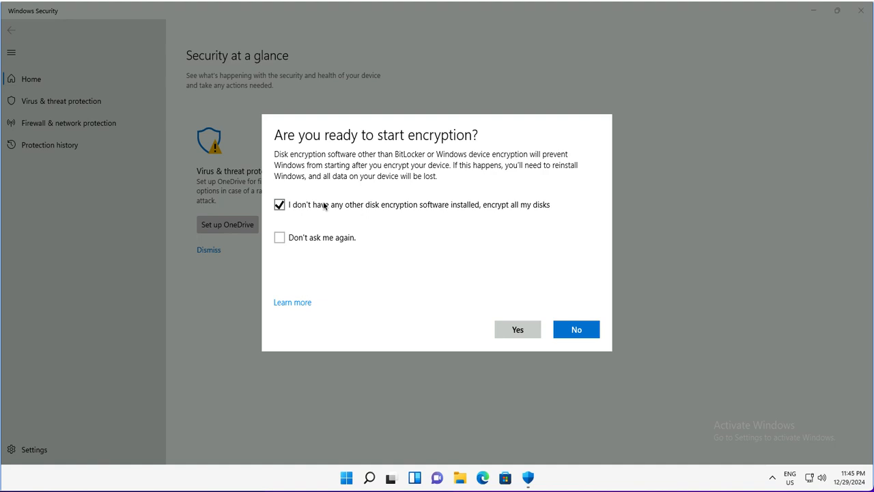
{"action": "mouse_move", "coordinate": [392, 219]}
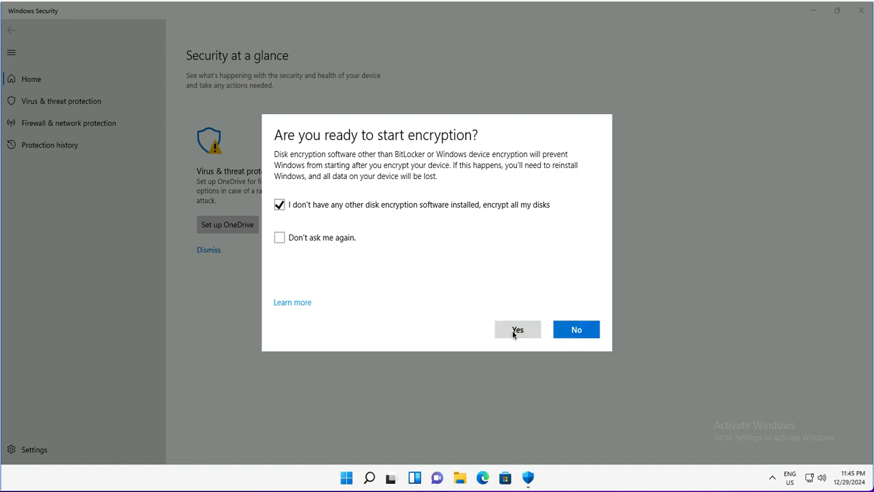
{"action": "left_click", "coordinate": [517, 329]}
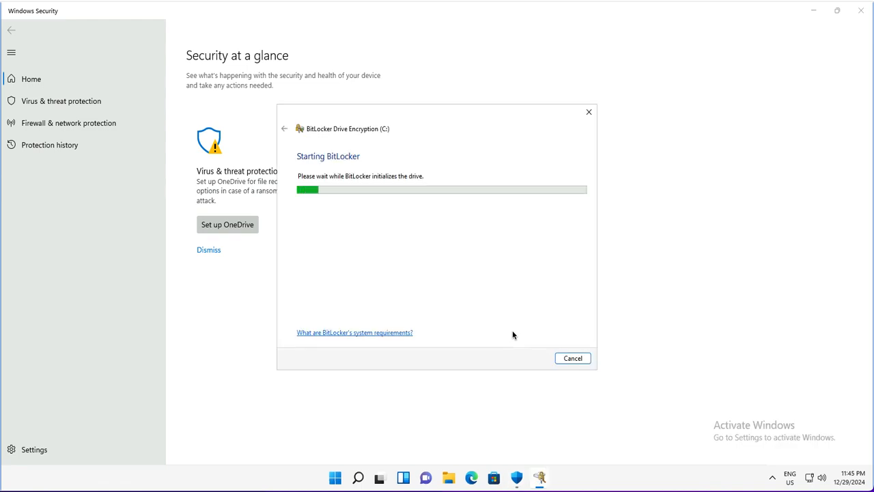
{"action": "mouse_move", "coordinate": [177, 298]}
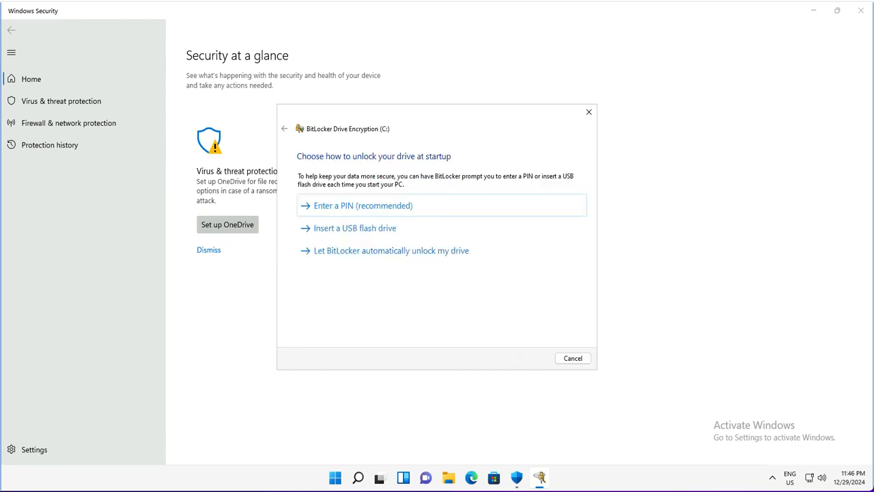
{"action": "mouse_move", "coordinate": [235, 266]}
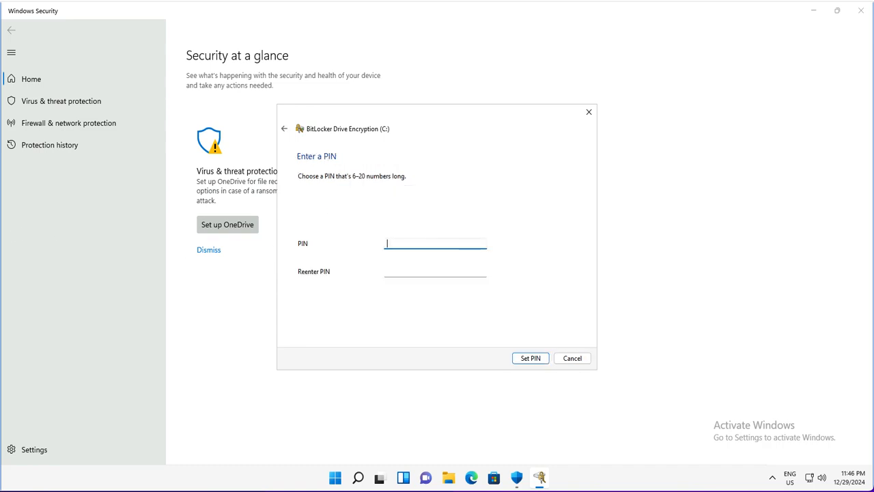
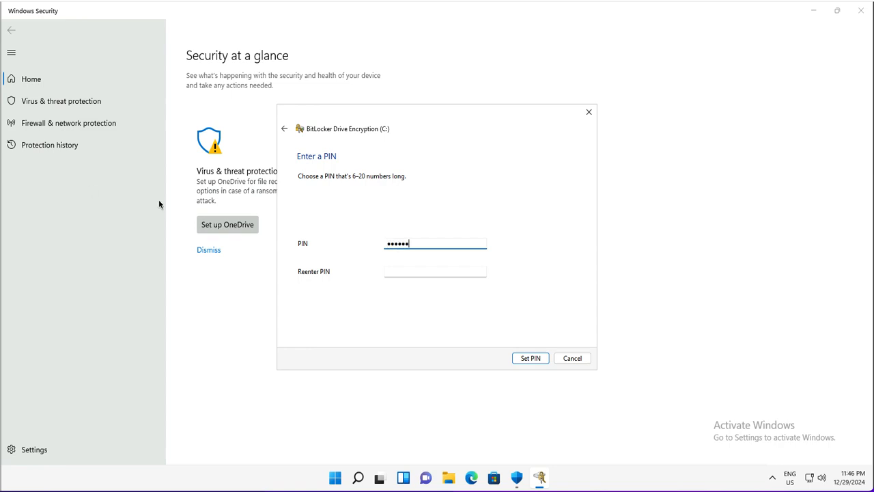
{"action": "left_click", "coordinate": [434, 270]}
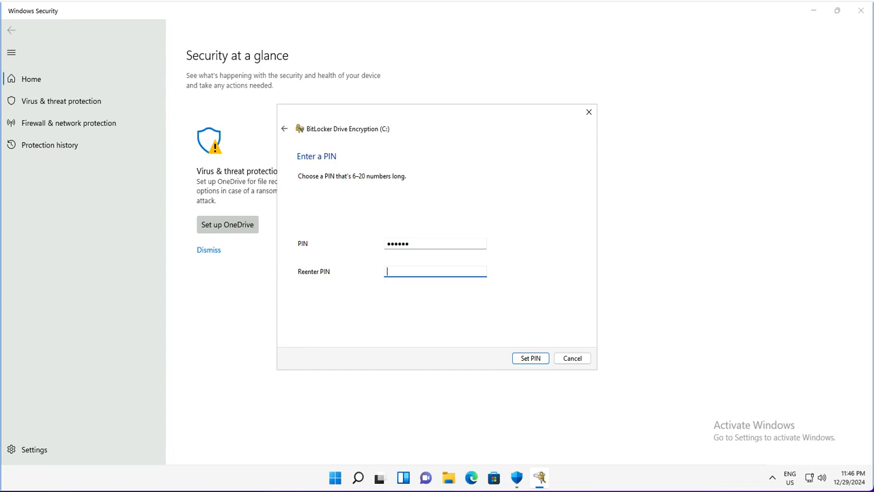
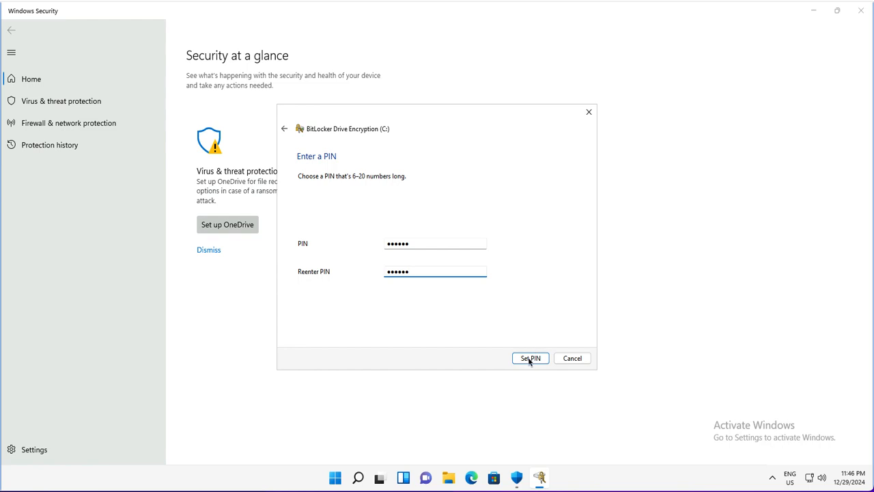
{"action": "left_click", "coordinate": [530, 358]}
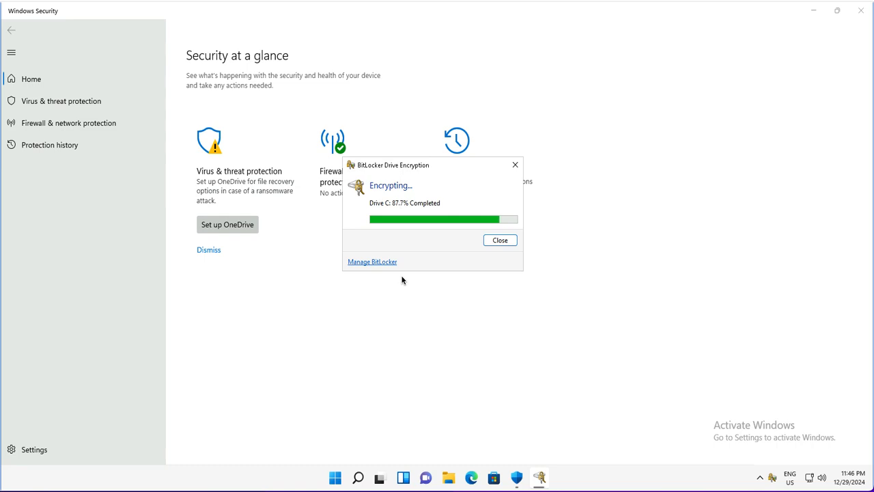
{"action": "mouse_move", "coordinate": [299, 258]}
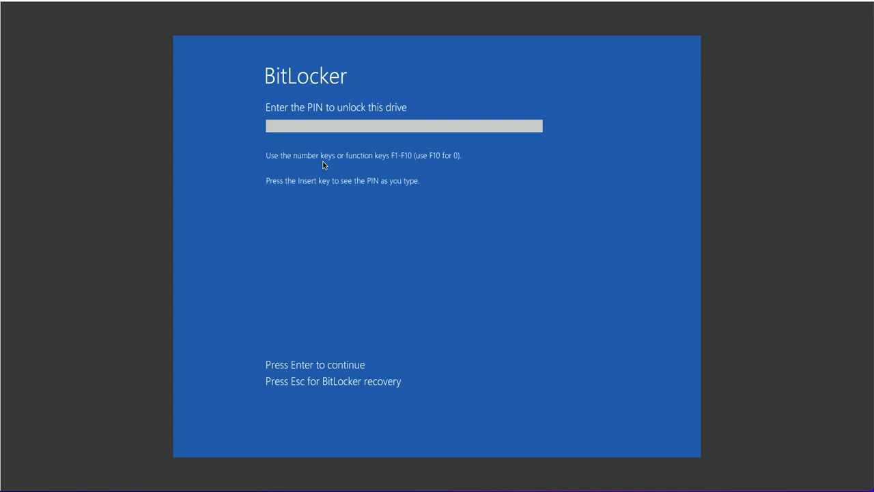
{"action": "mouse_move", "coordinate": [314, 161]}
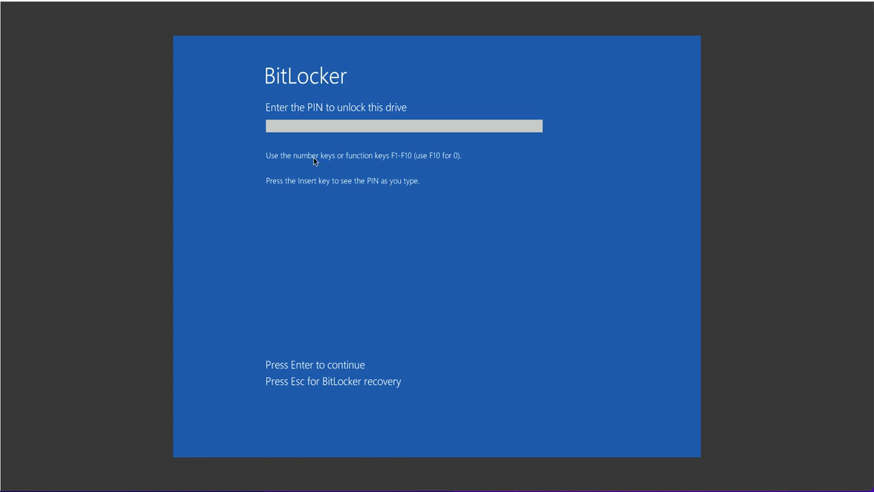
{"action": "mouse_move", "coordinate": [284, 132]}
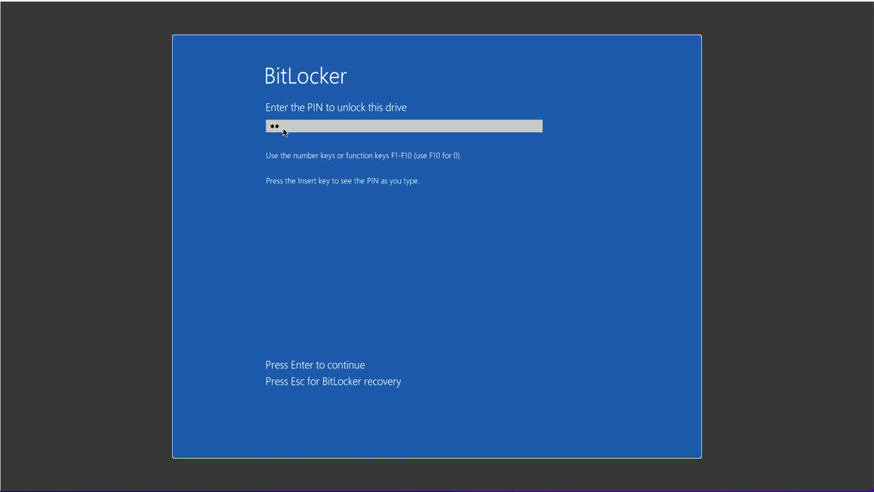
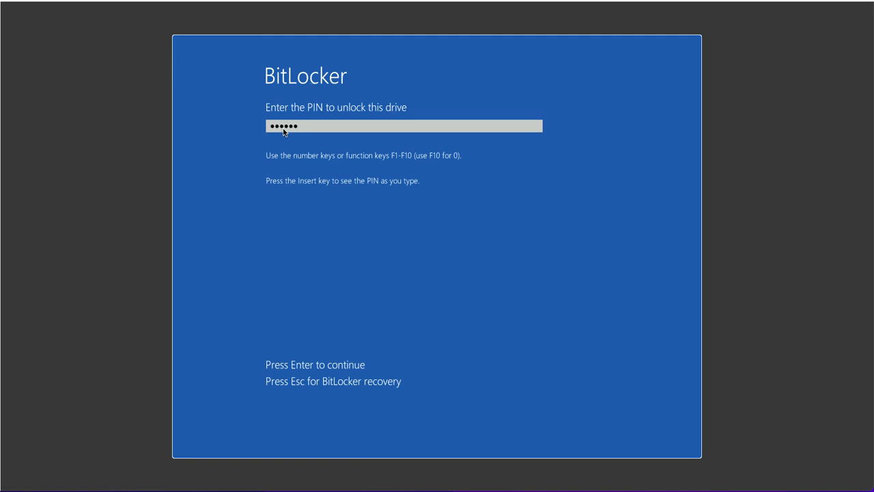
{"action": "mouse_move", "coordinate": [312, 150]}
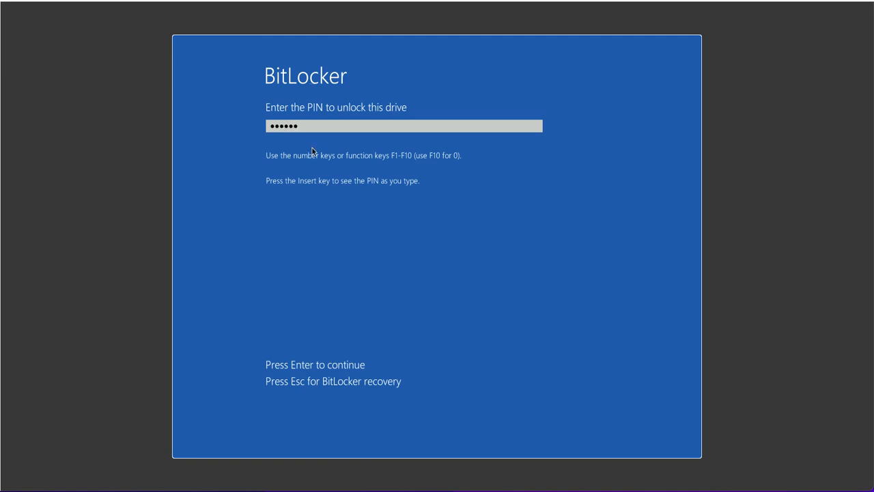